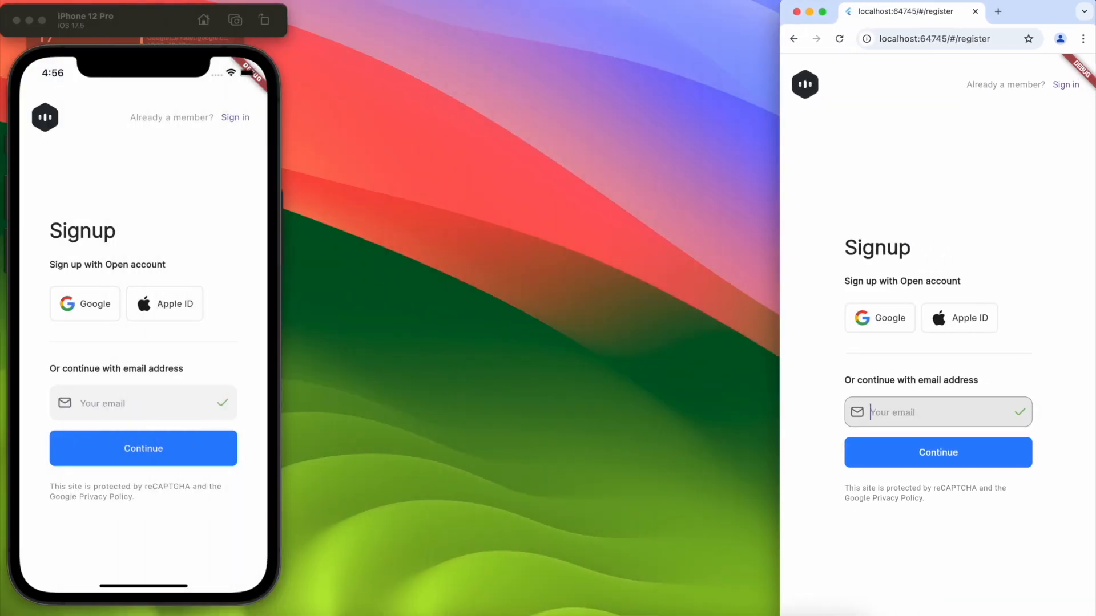
Maximize the Chrome window to view the register page's desktop layout with the benefits panel
{"action": "type", "text": "ggg"}
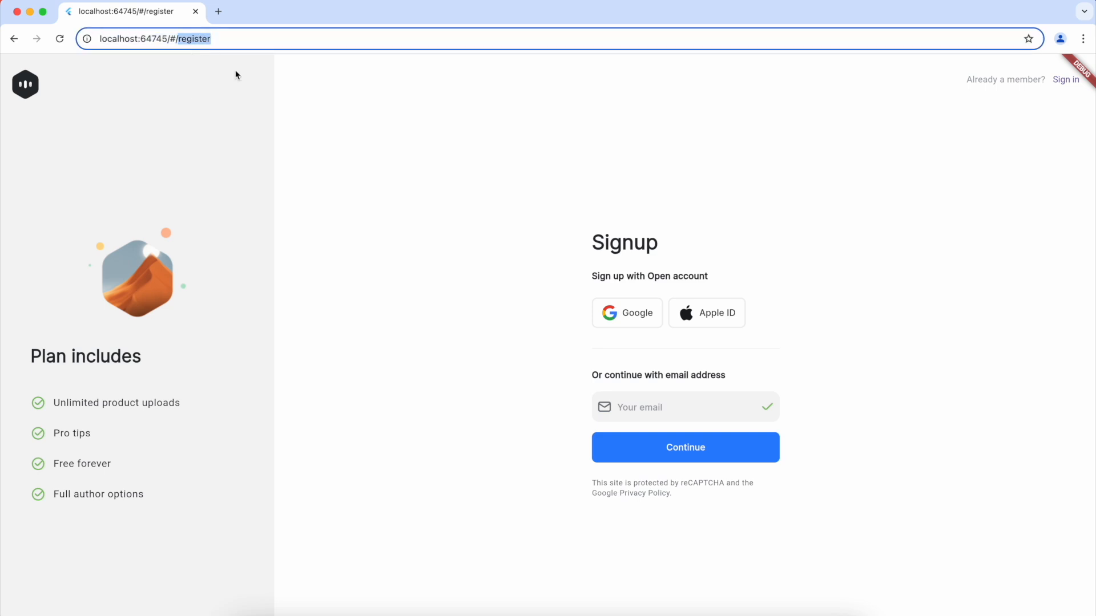
{"action": "left_click", "coordinate": [25, 84]}
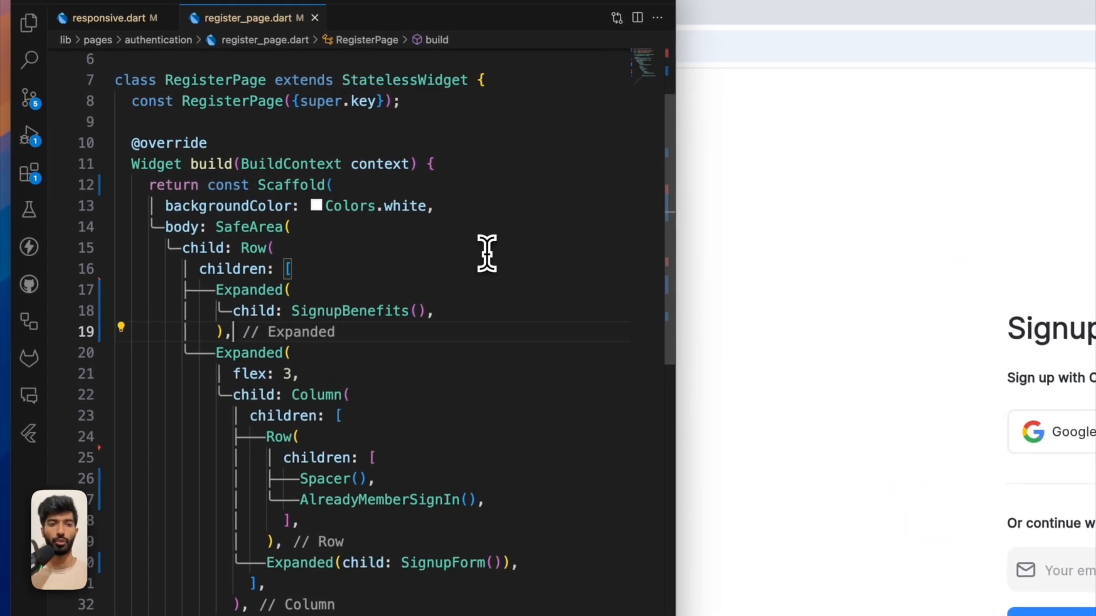
{"action": "scroll", "scroll_direction": "up", "scroll_amount": 3}
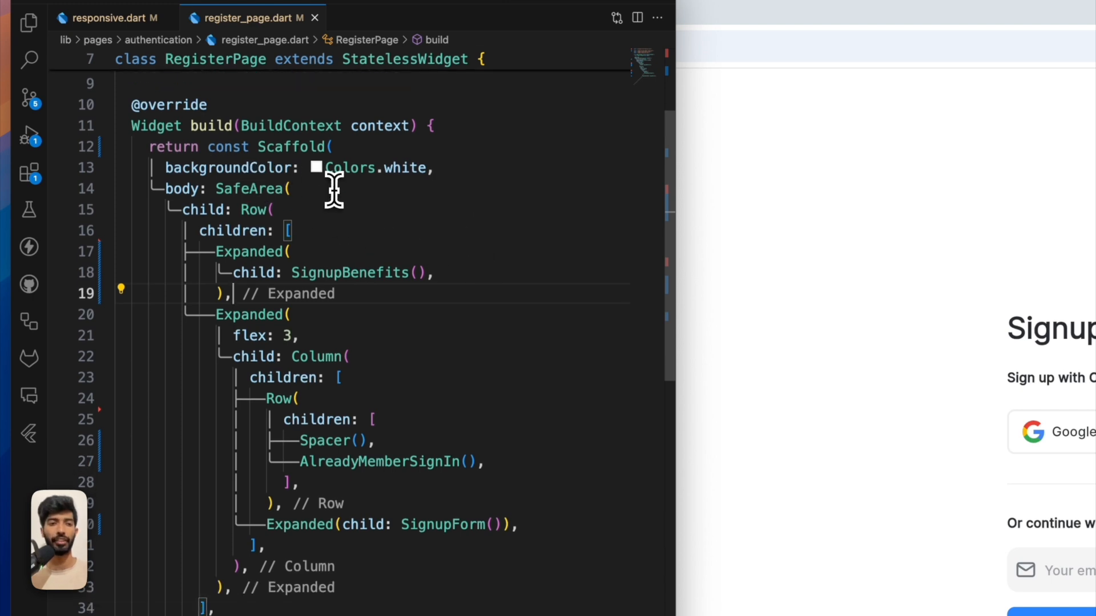
{"action": "mouse_move", "coordinate": [323, 283]}
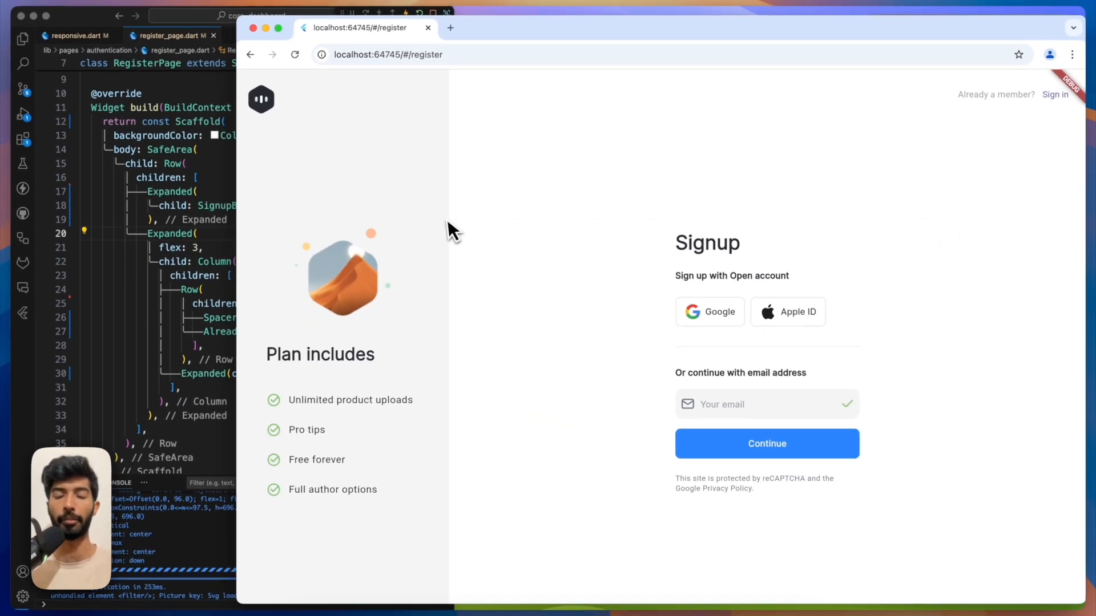
{"action": "mouse_move", "coordinate": [486, 263]}
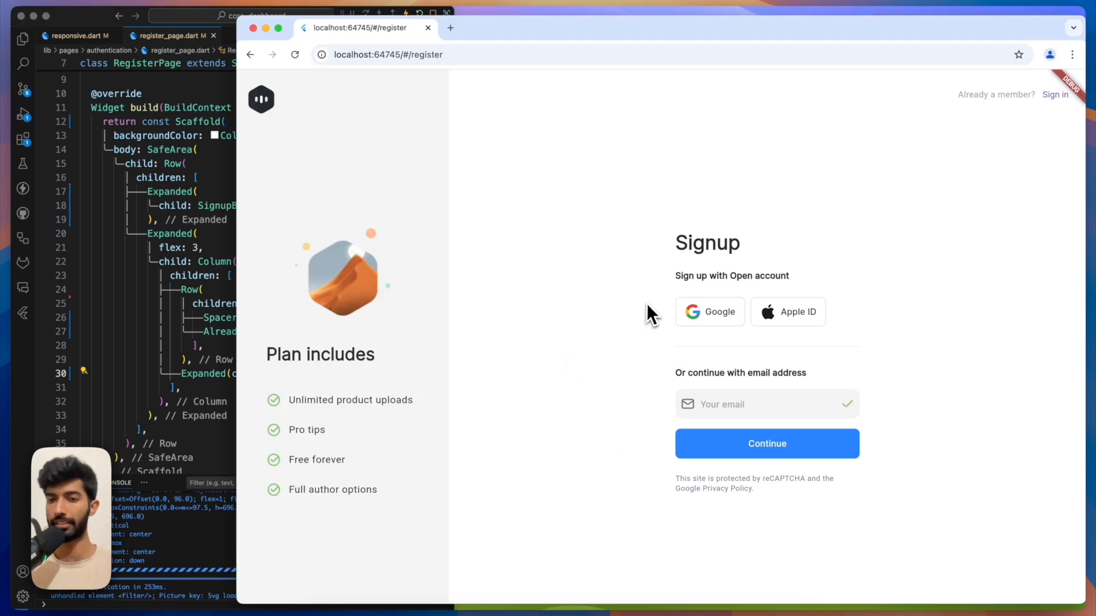
{"action": "mouse_move", "coordinate": [239, 278]}
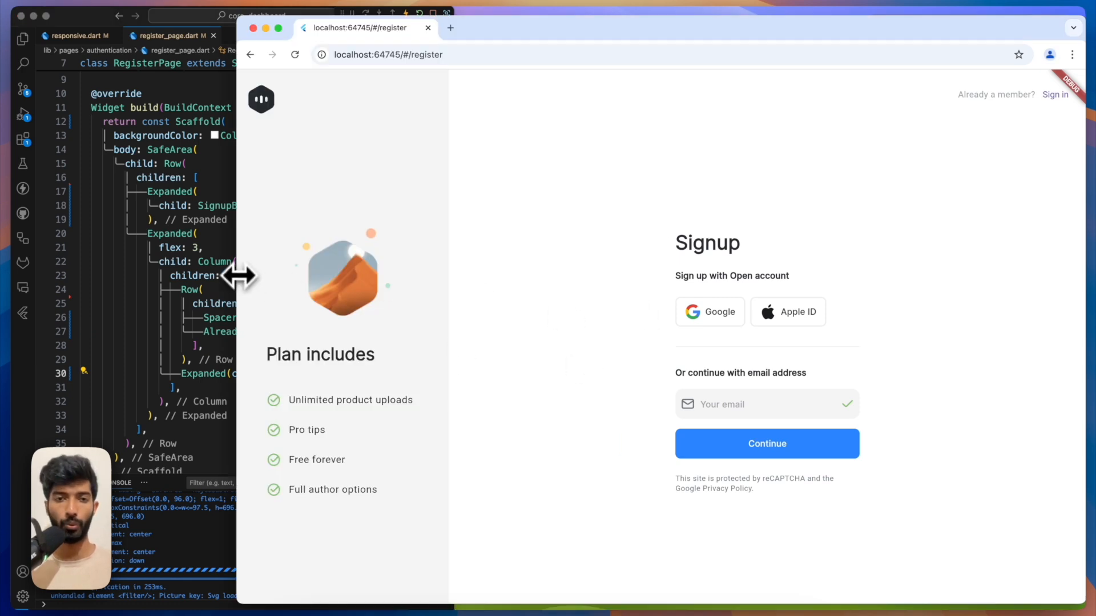
Narrow the Chrome window to watch the benefits panel wrap, then return to the layout code
{"action": "left_click_drag", "start_coordinate": [240, 275], "coordinate": [411, 273]}
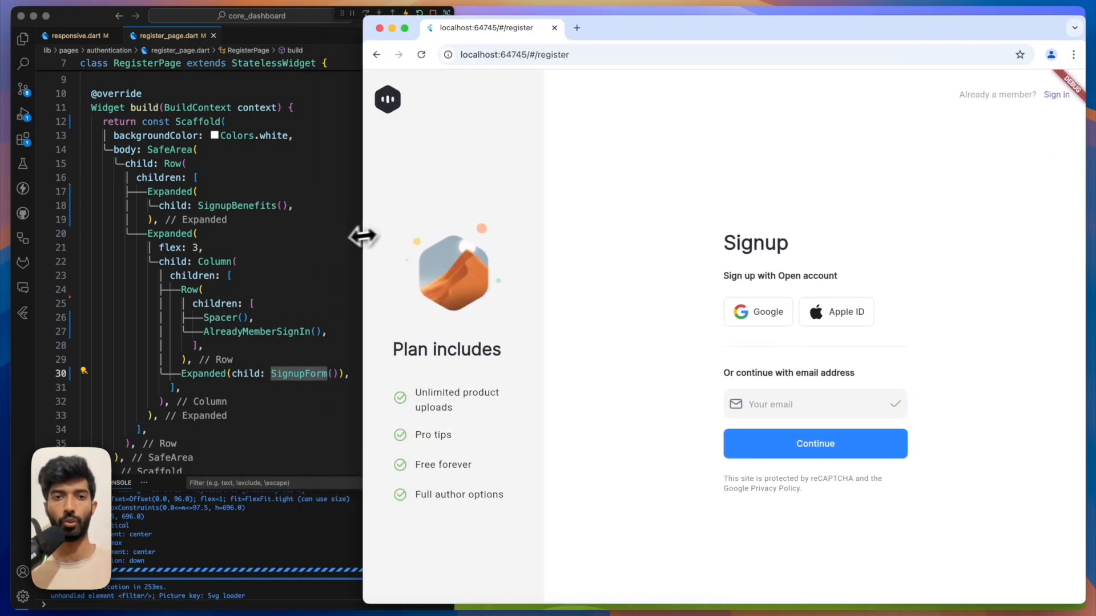
{"action": "left_click_drag", "start_coordinate": [362, 235], "coordinate": [272, 228]}
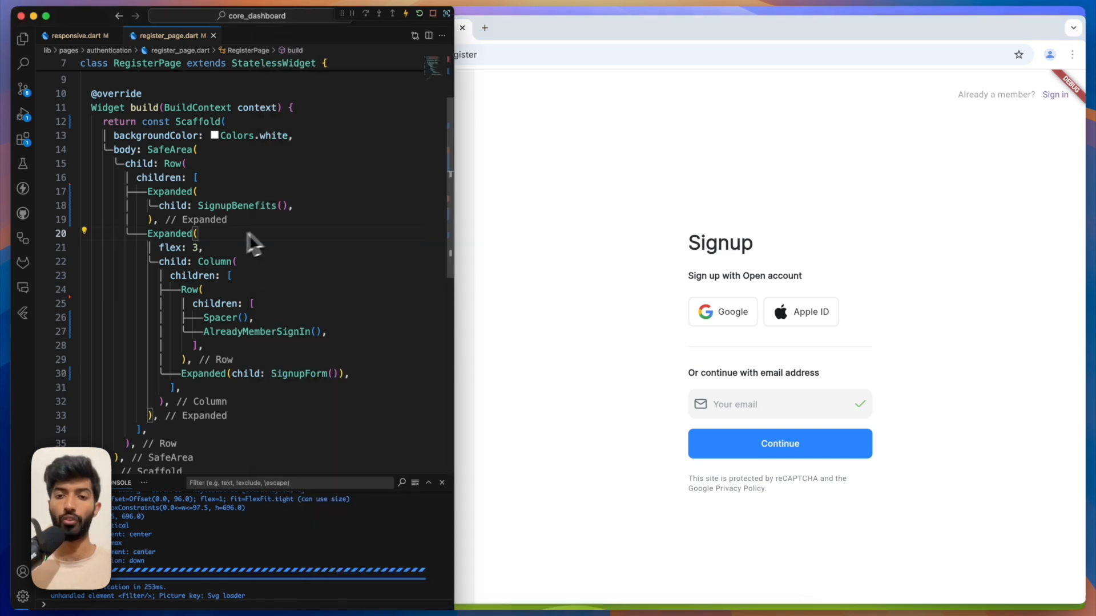
{"action": "mouse_move", "coordinate": [220, 251]}
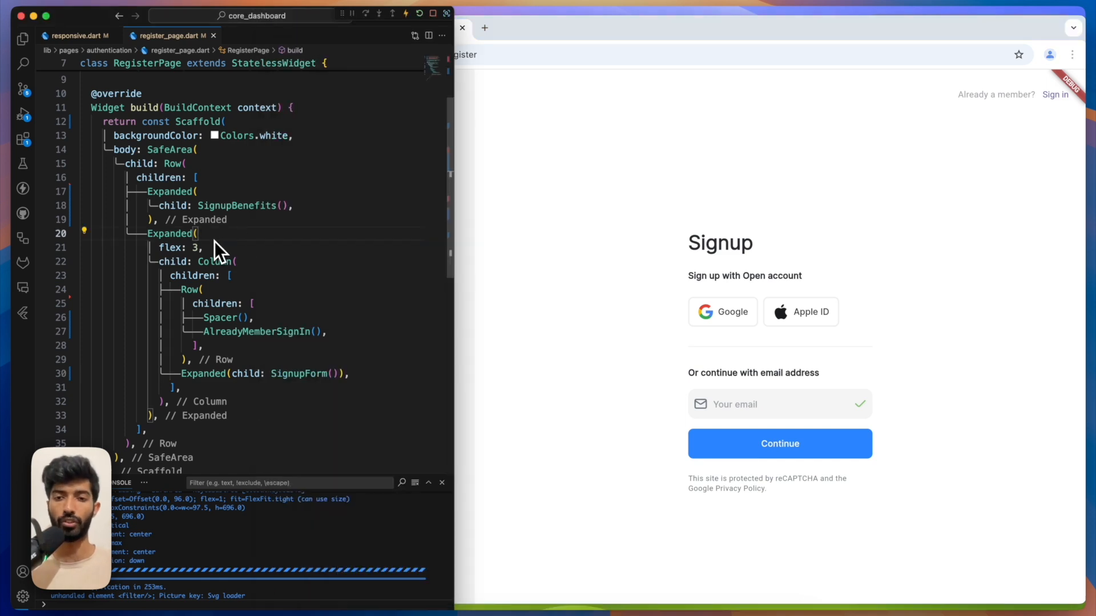
{"action": "left_click", "coordinate": [75, 35]}
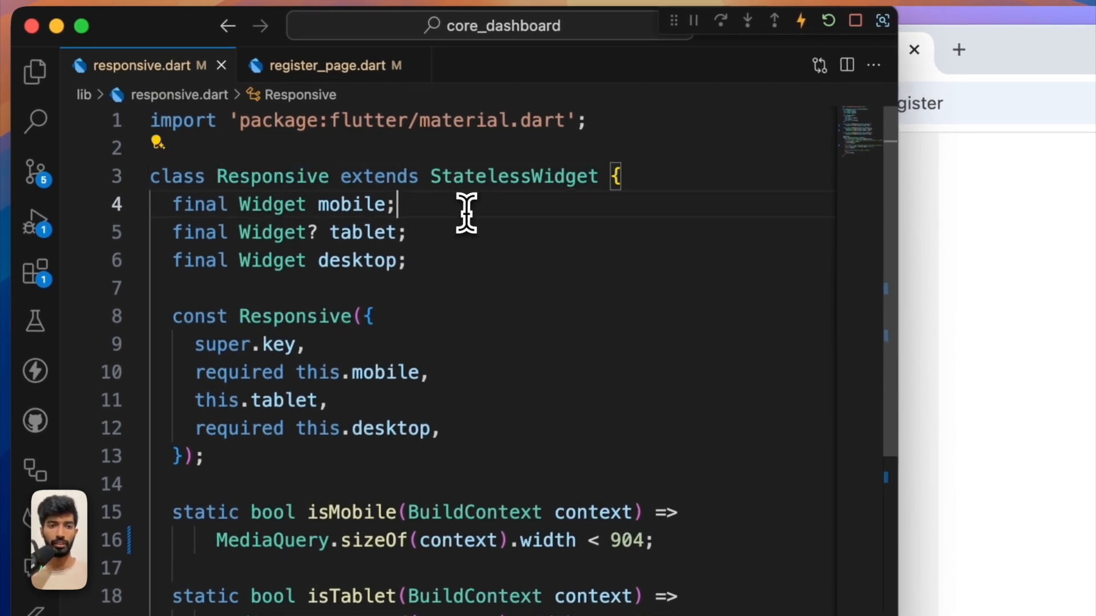
{"action": "scroll", "scroll_direction": "down", "scroll_amount": 3}
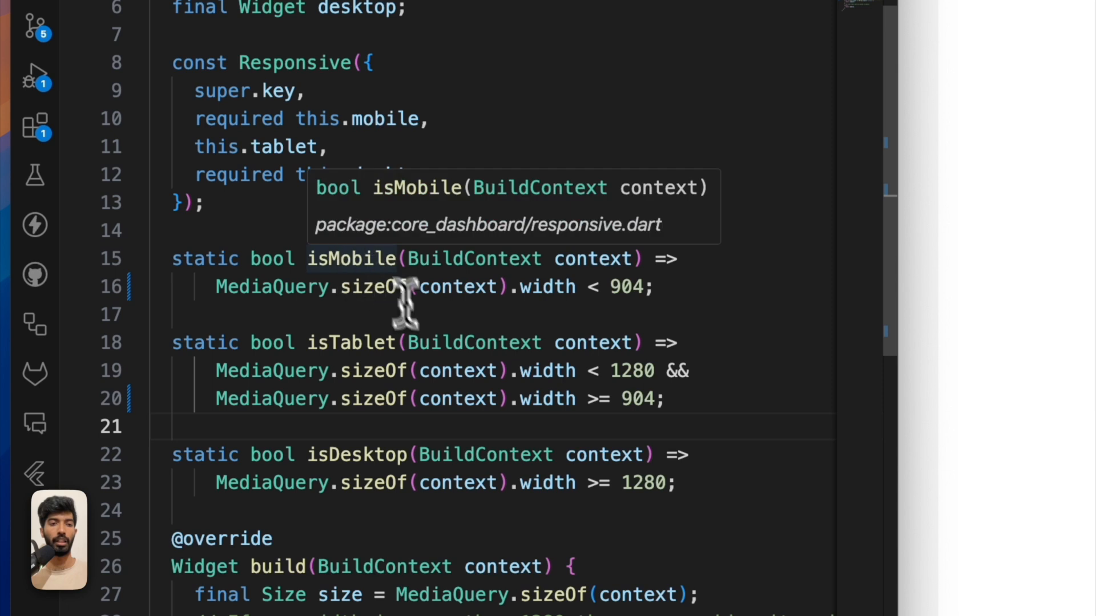
{"action": "mouse_move", "coordinate": [761, 473]}
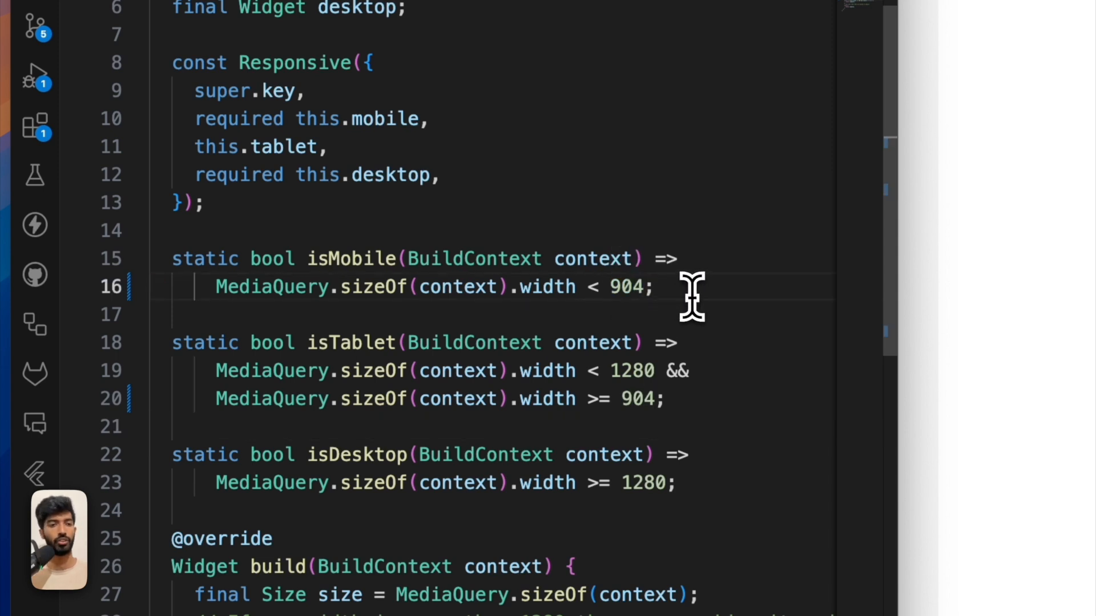
{"action": "mouse_move", "coordinate": [475, 315]}
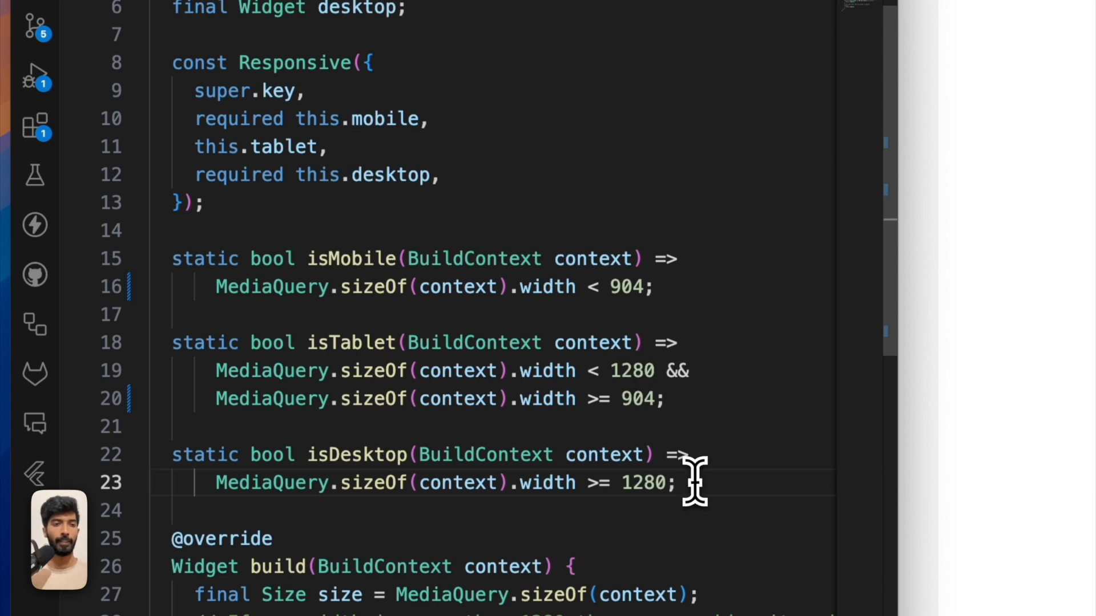
{"action": "scroll", "scroll_direction": "up", "scroll_amount": 3}
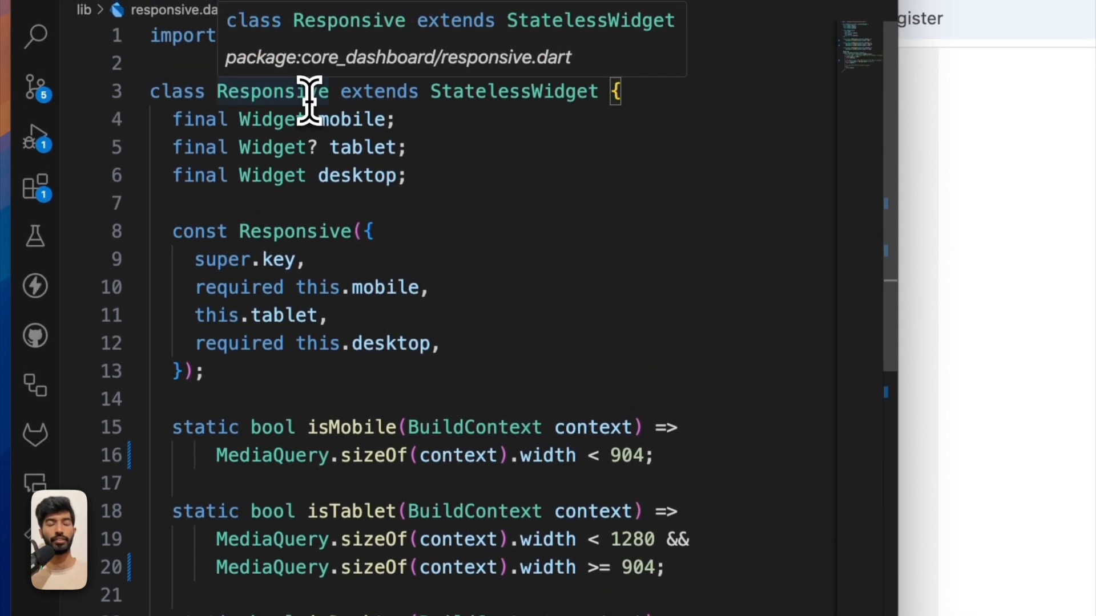
{"action": "mouse_move", "coordinate": [520, 270]}
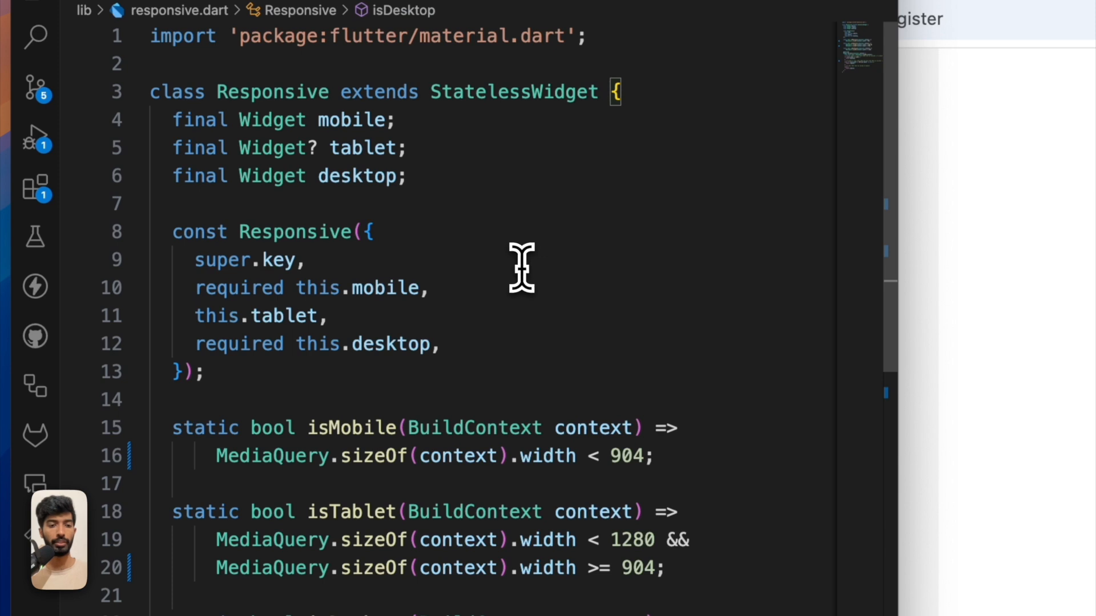
{"action": "scroll", "scroll_direction": "down", "scroll_amount": 3}
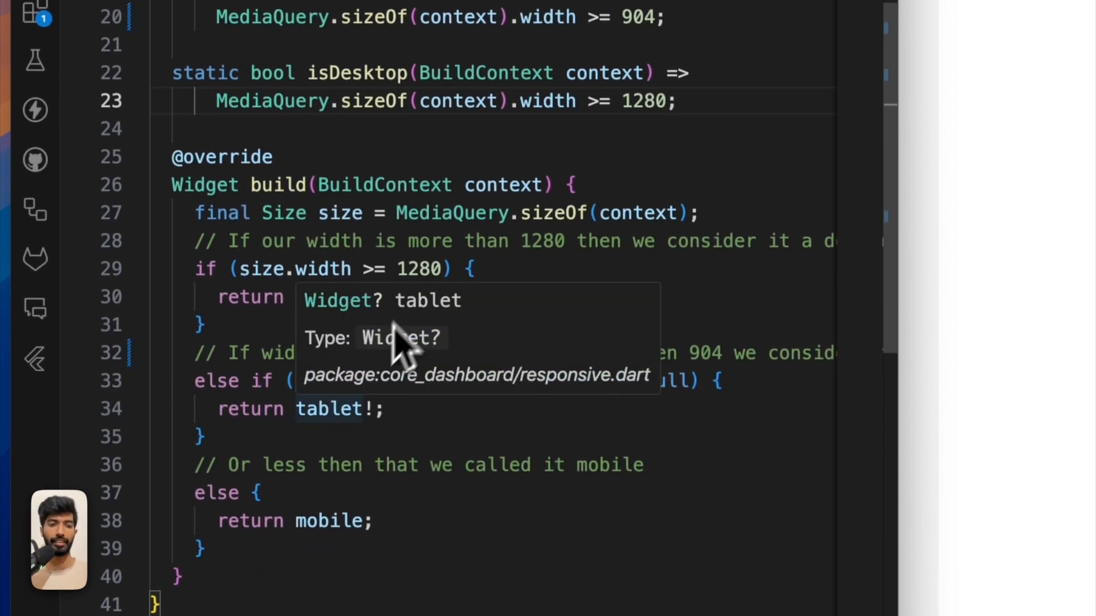
{"action": "scroll", "scroll_direction": "up", "scroll_amount": 3}
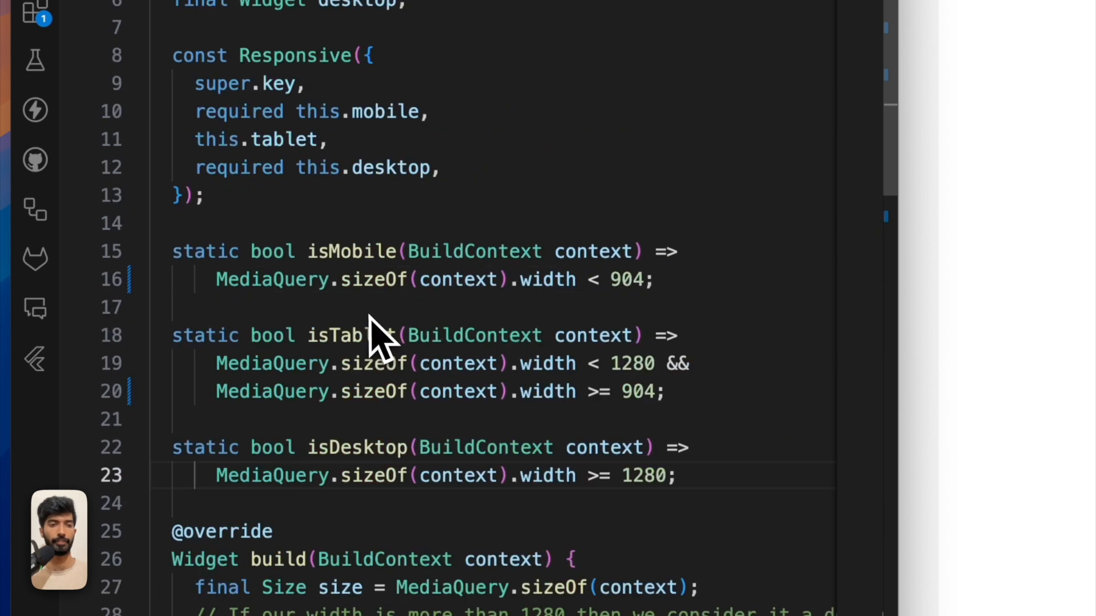
{"action": "left_click", "coordinate": [329, 65]}
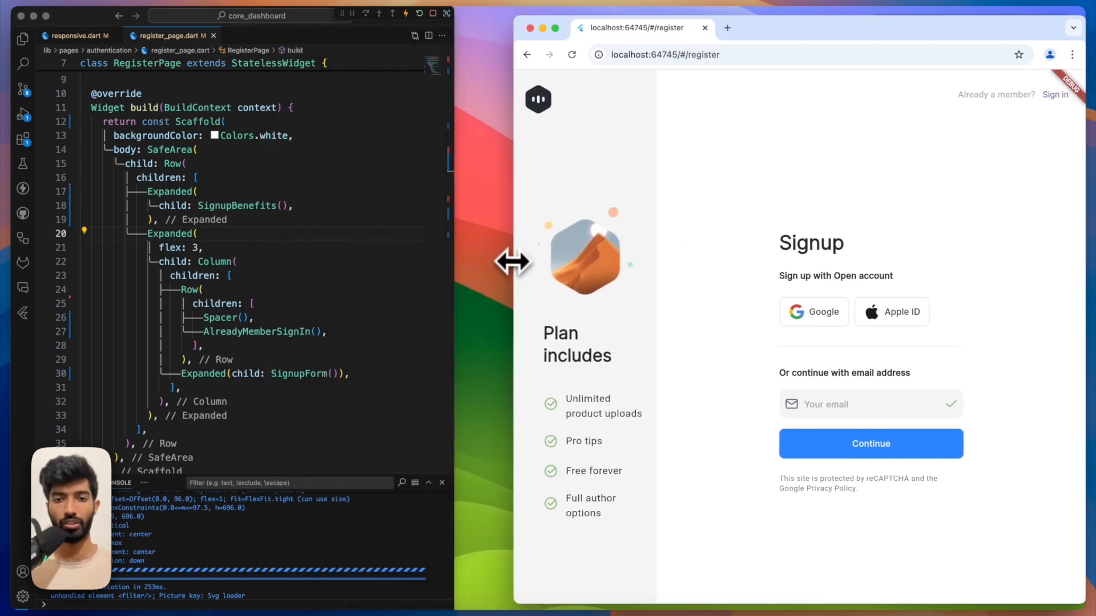
{"action": "mouse_move", "coordinate": [661, 303]}
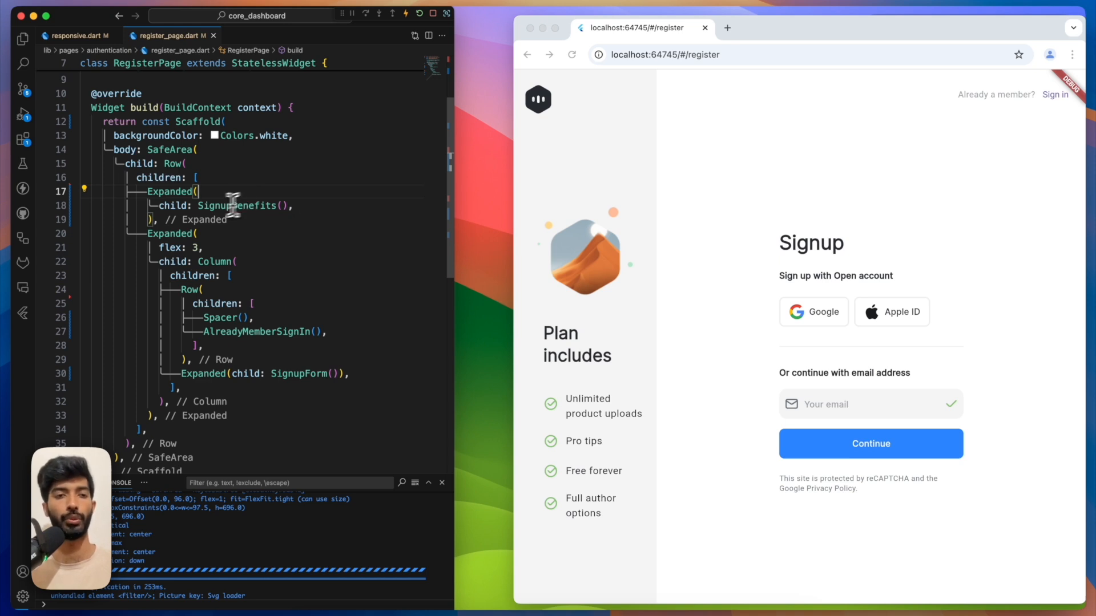
Give the SignupBenefits Expanded flex: Responsive.isTablet(context) ? 2 : 1
{"action": "type", "text": "flex: Responsive.is,"}
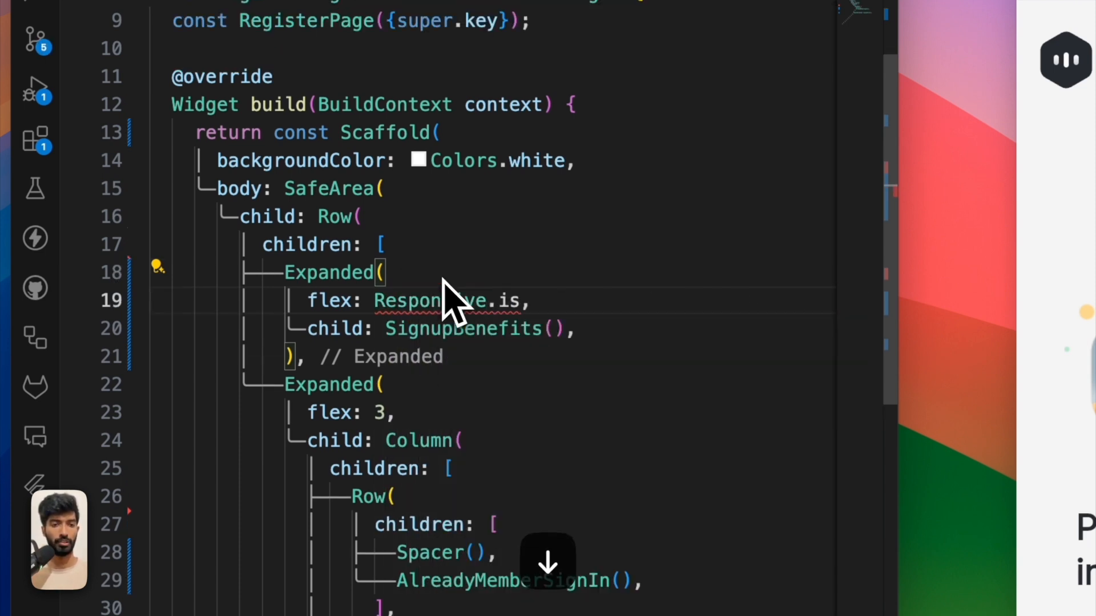
{"action": "type", "text": "Tablet(context) ? 2 : 1"}
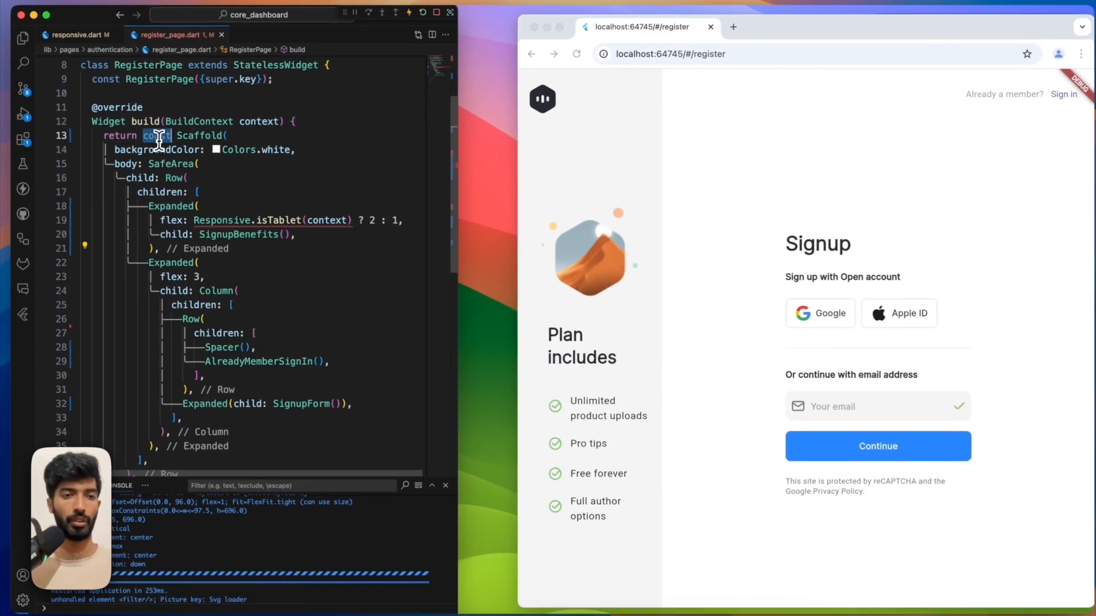
Remove const from the Scaffold and save to hot-reload the flex change in Chrome
{"action": "key", "text": "cmd+s"}
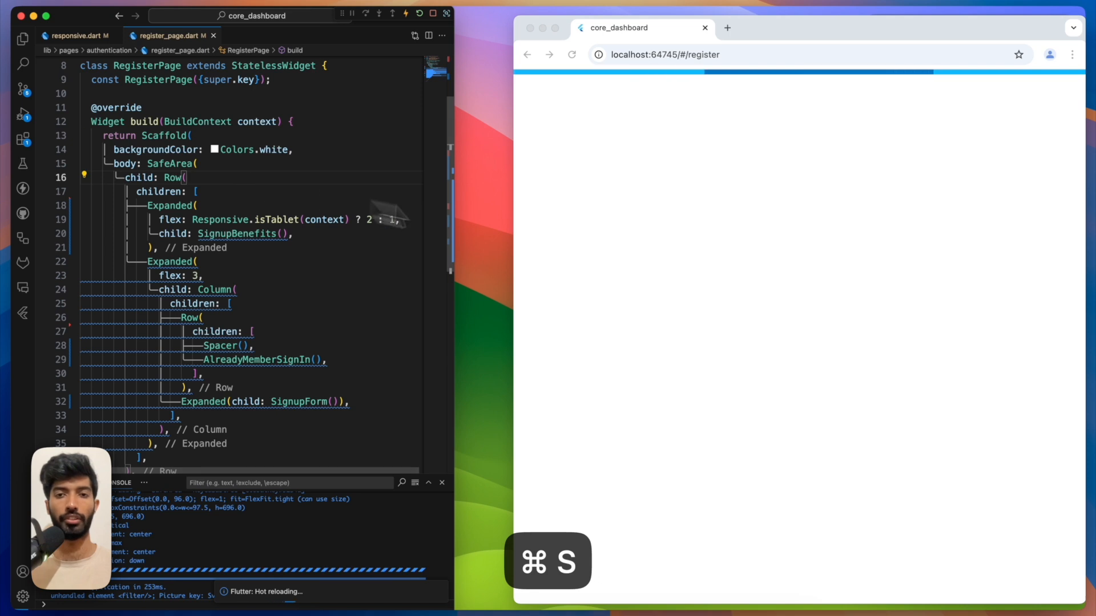
{"action": "key", "text": "cmd+s"}
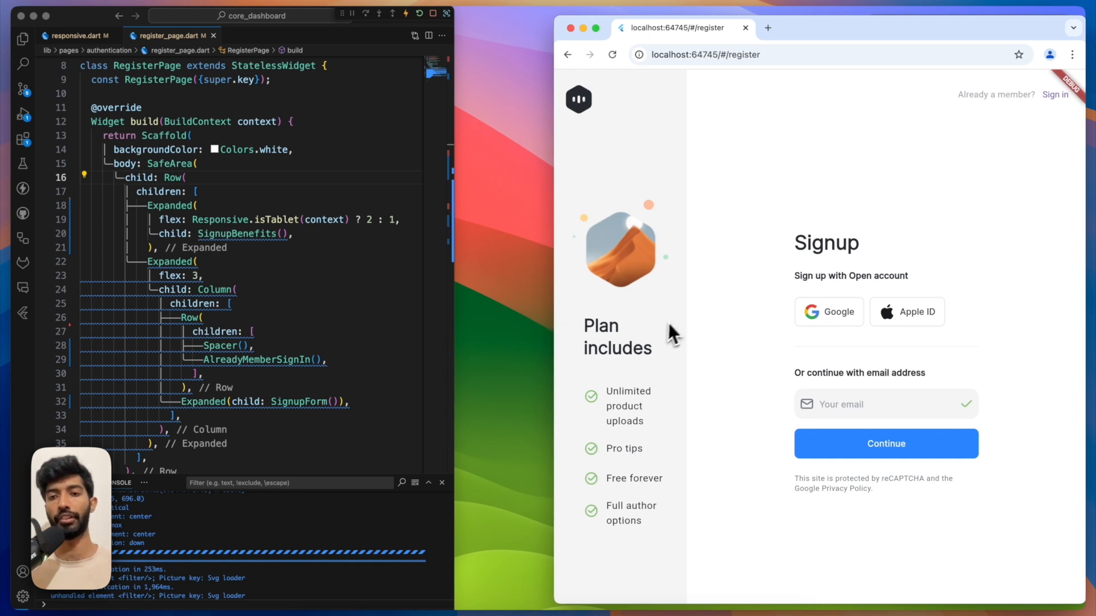
Inspect the page to open DevTools with responsive device emulation at 865 × 772
{"action": "right_click", "coordinate": [669, 333]}
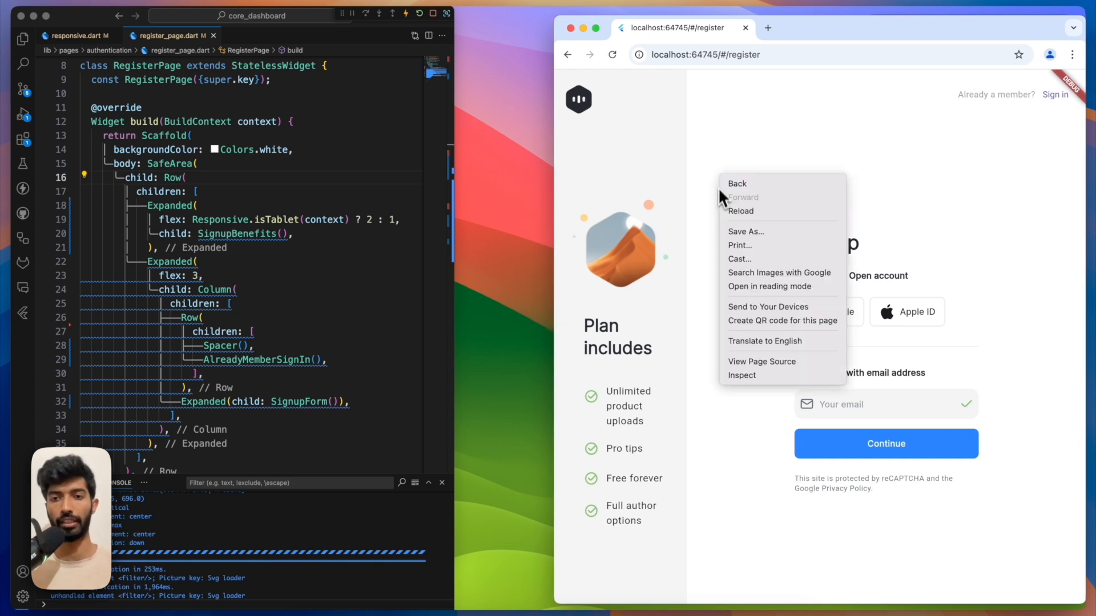
{"action": "left_click", "coordinate": [742, 375]}
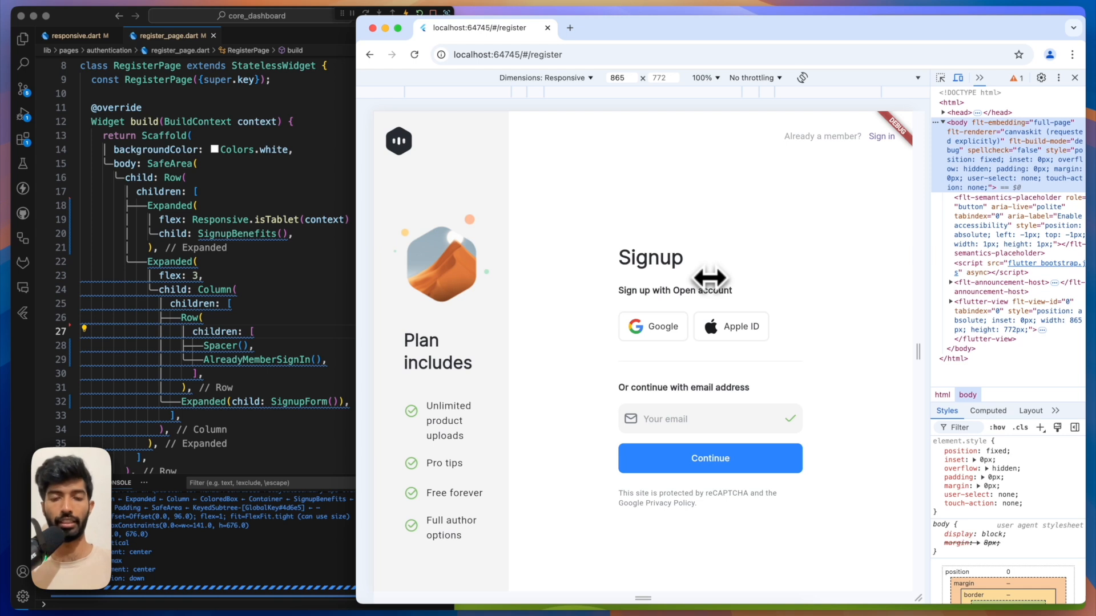
{"action": "mouse_move", "coordinate": [326, 316]}
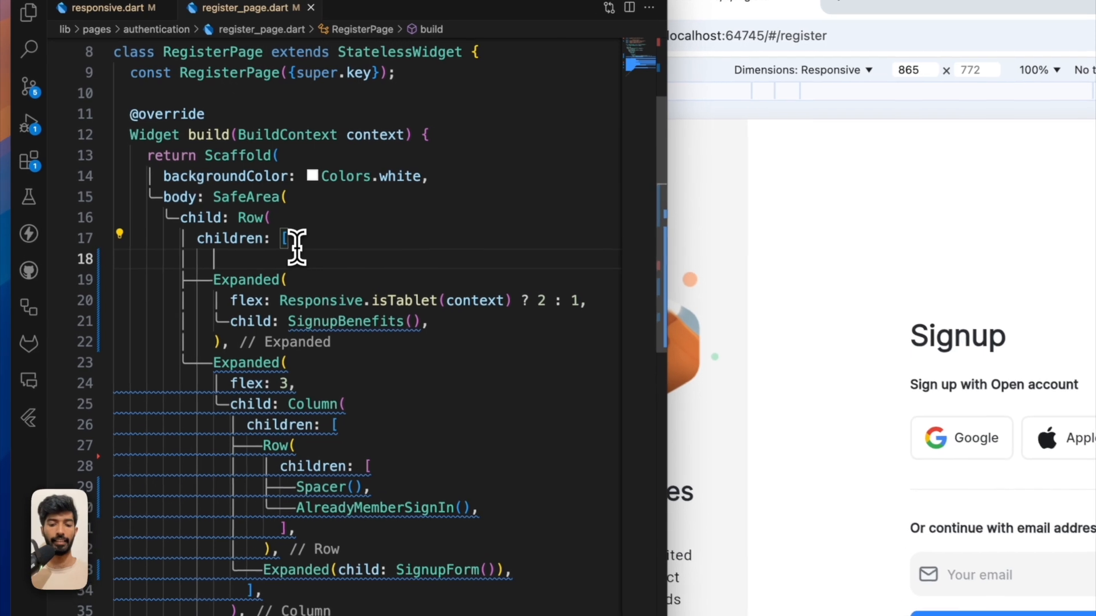
Guard the benefits Expanded with if (!Responsive.isMobile(context)) and pick a device size preset
{"action": "type", "text": "if (!Responsive.isMobile(context))"}
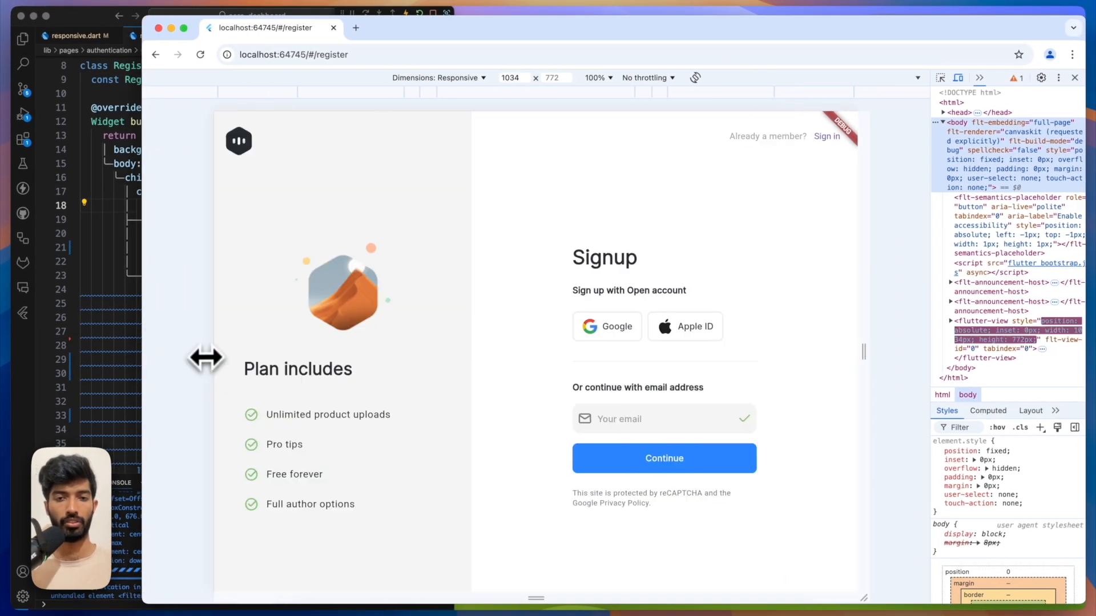
{"action": "left_click", "coordinate": [439, 78]}
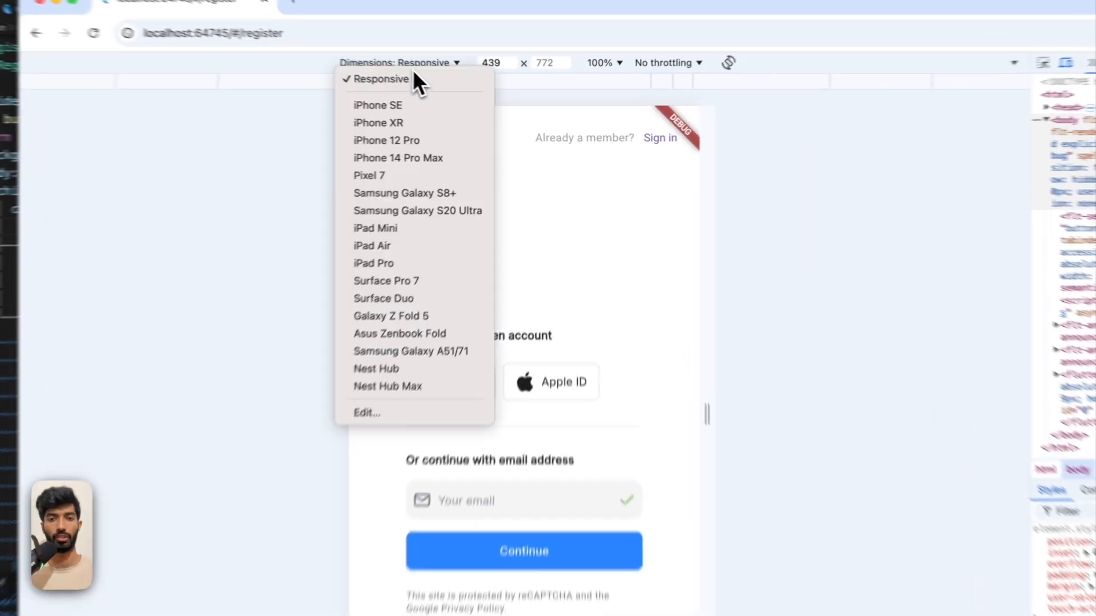
{"action": "left_click", "coordinate": [383, 79]}
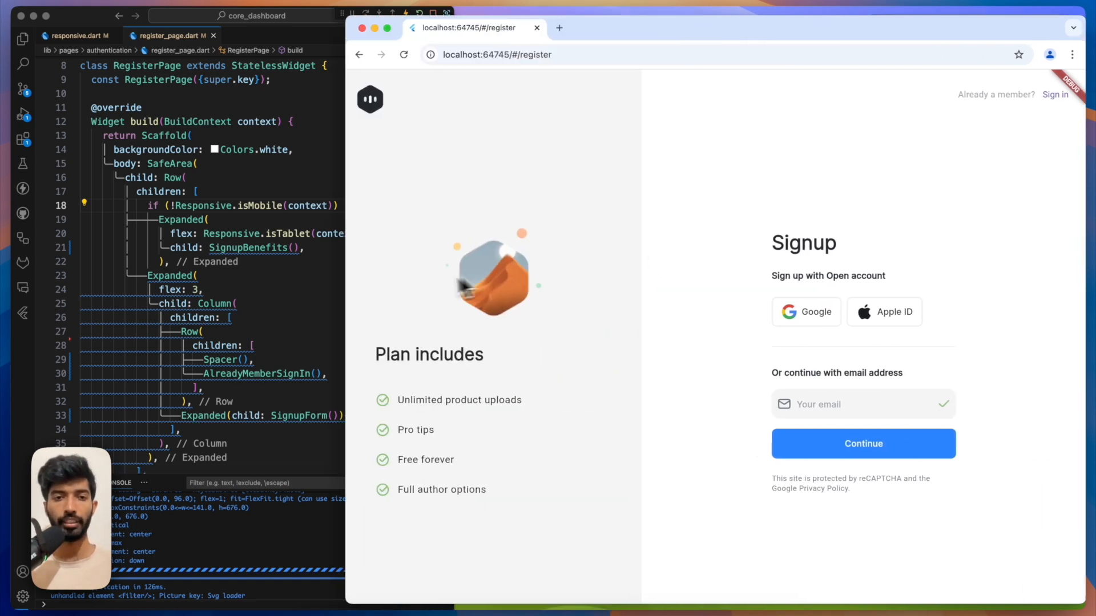
{"action": "mouse_move", "coordinate": [357, 122]}
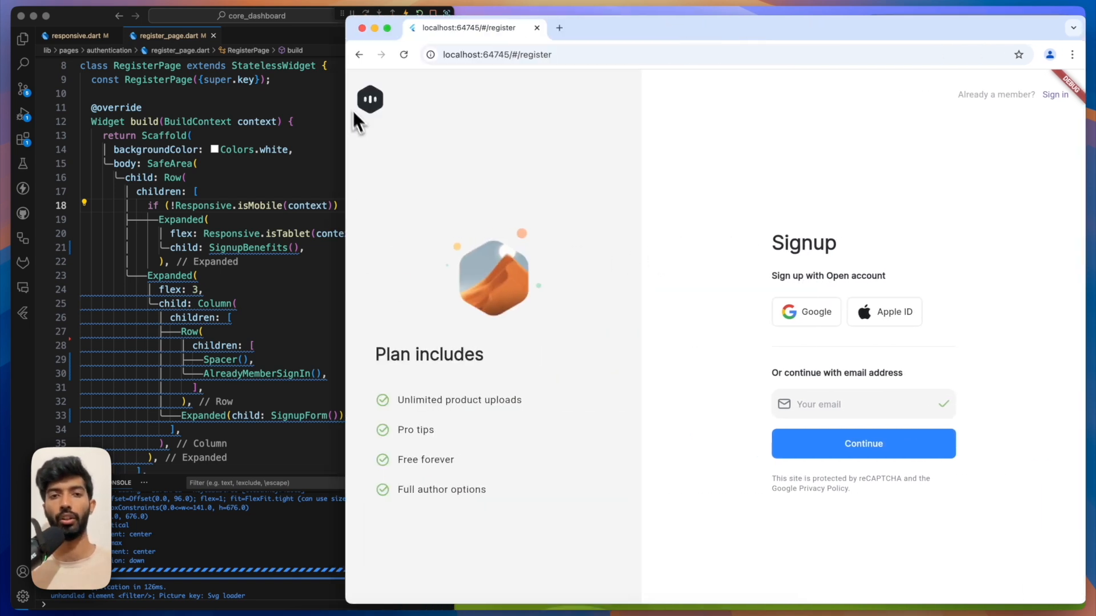
{"action": "mouse_move", "coordinate": [422, 151]}
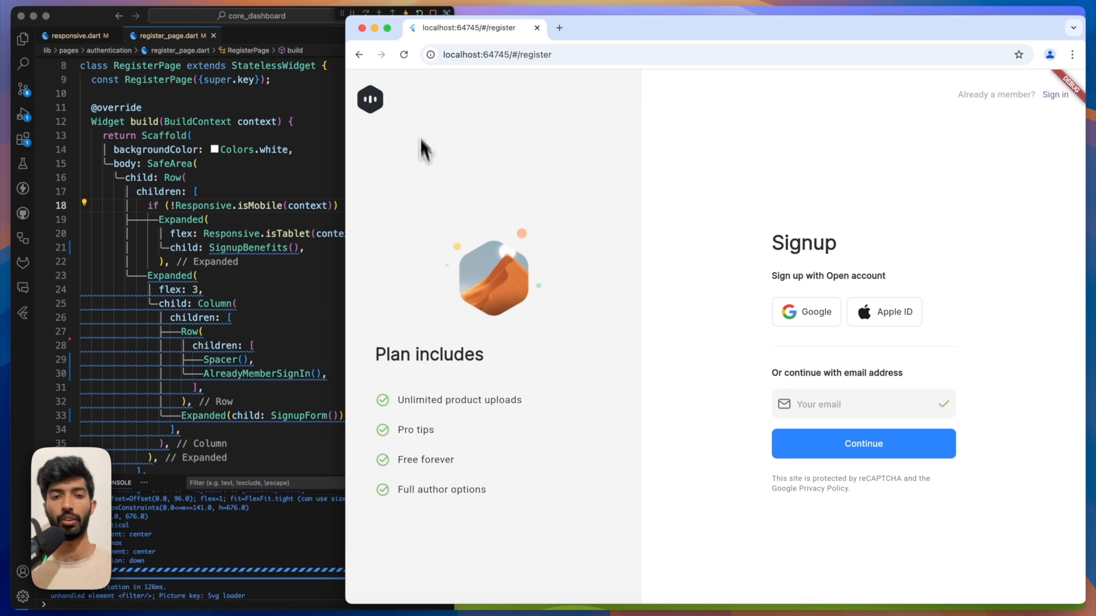
{"action": "mouse_move", "coordinate": [347, 163]}
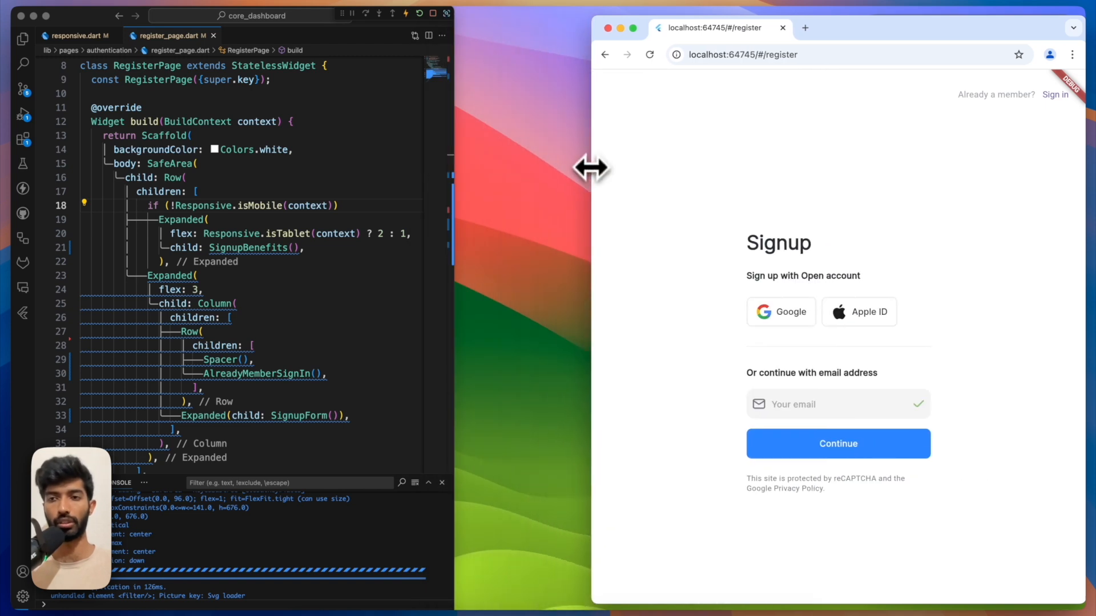
{"action": "mouse_move", "coordinate": [614, 95]}
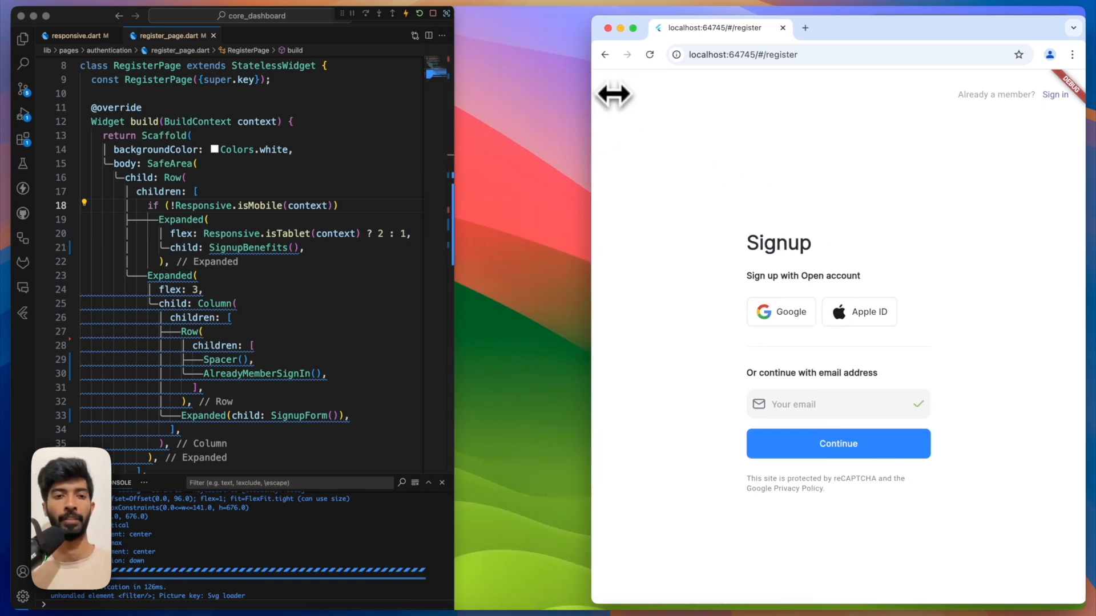
Scroll the register page code down to the signup column's header row
{"action": "scroll", "scroll_direction": "down", "scroll_amount": 3}
{"action": "type", "text": "CoreLogo()"}
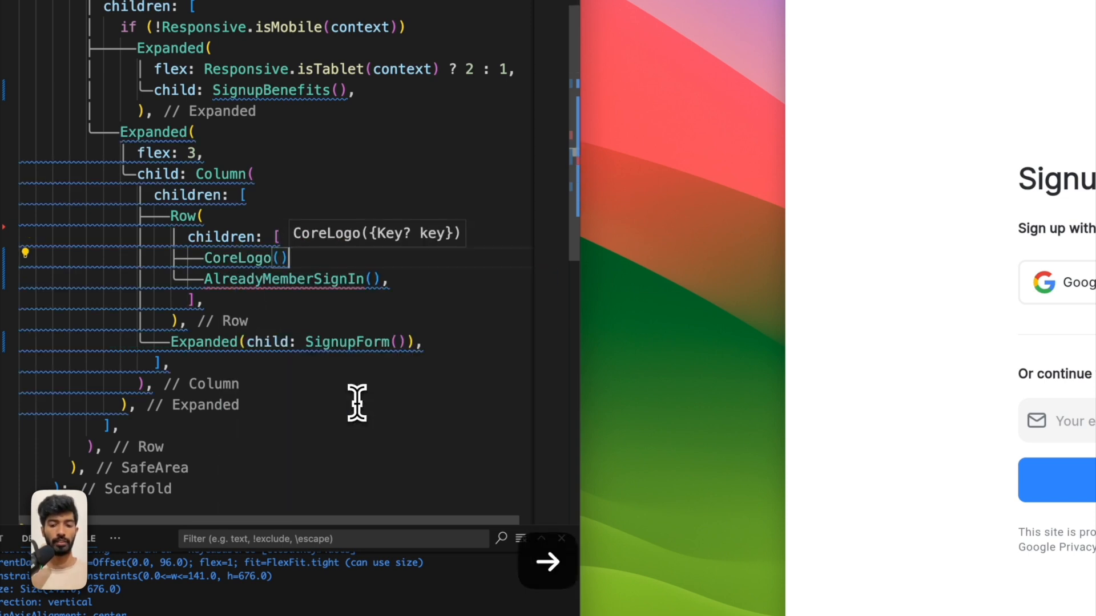
Save the CoreLogo() header change to hot-reload the app
{"action": "key", "text": "cmd+s"}
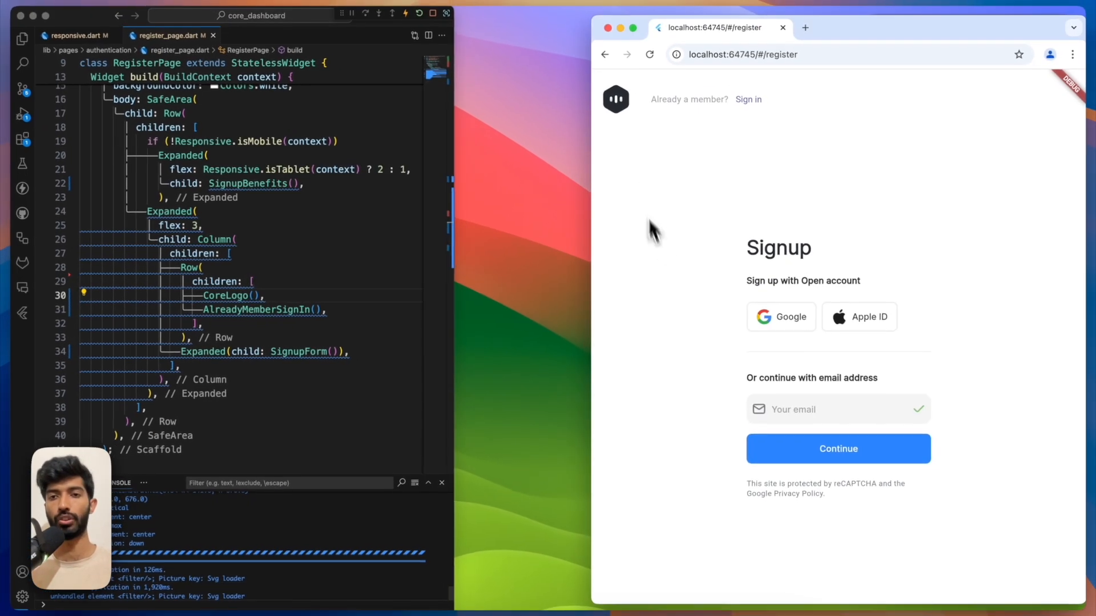
{"action": "mouse_move", "coordinate": [643, 132]}
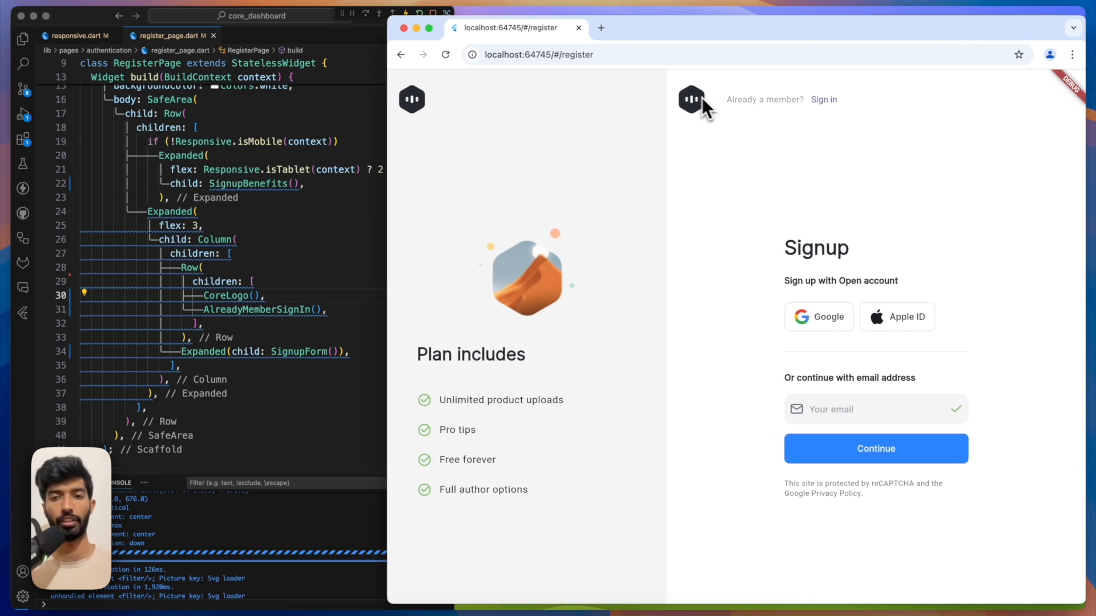
{"action": "mouse_move", "coordinate": [692, 116]}
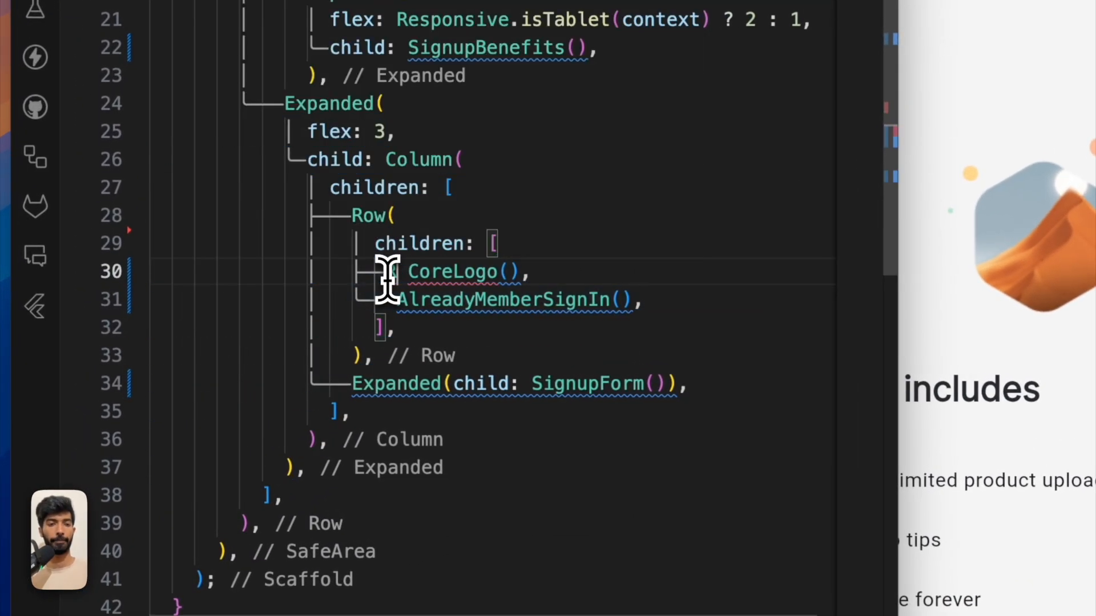
Make the header entry Responsive.isMobile(context) ? CoreLogo() : Spacer() and save
{"action": "type", "text": "Responsive.is"}
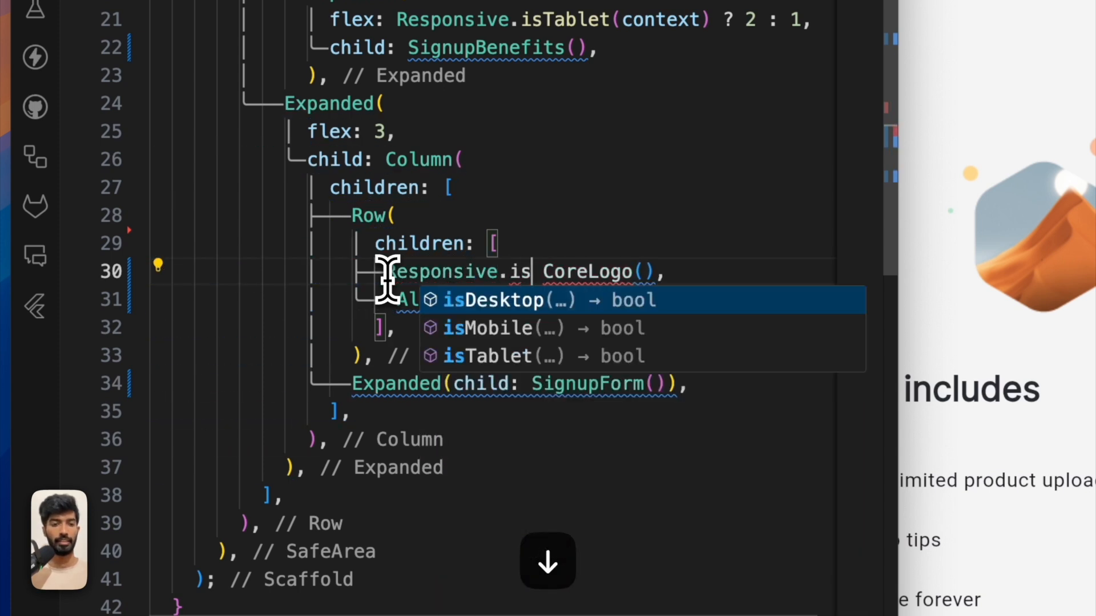
{"action": "key", "text": "cmd+z"}
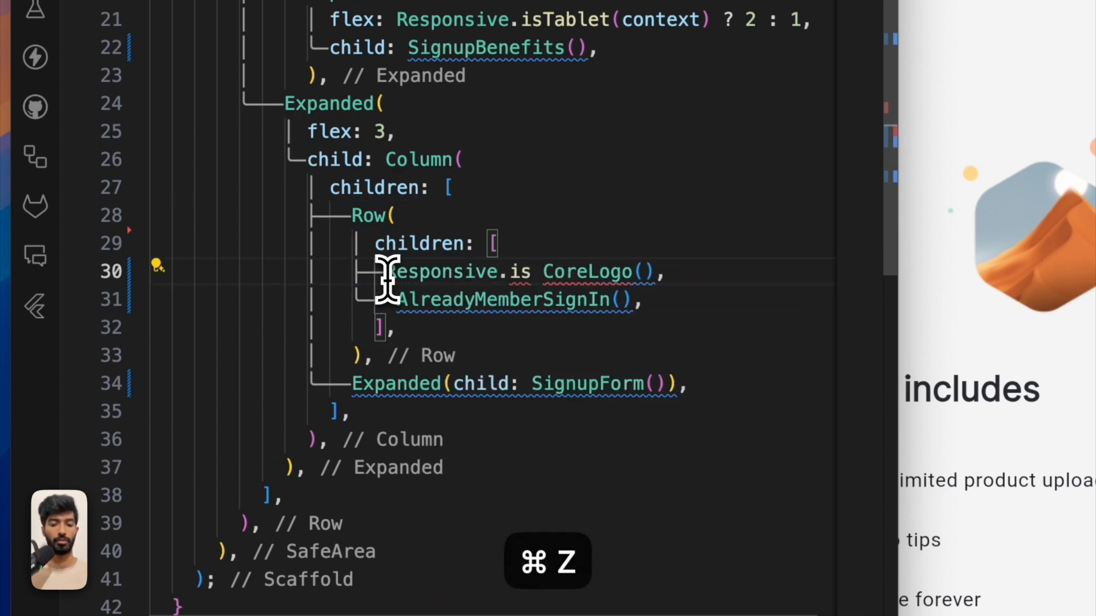
{"action": "type", "text": "isMobile(context) ?"}
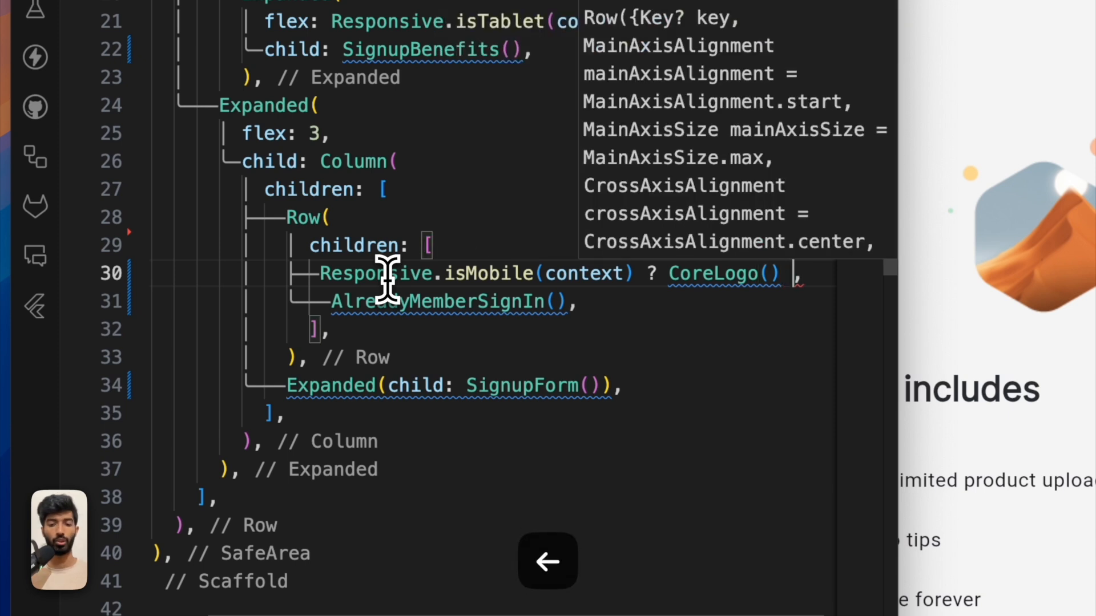
{"action": "type", "text": "SPa"}
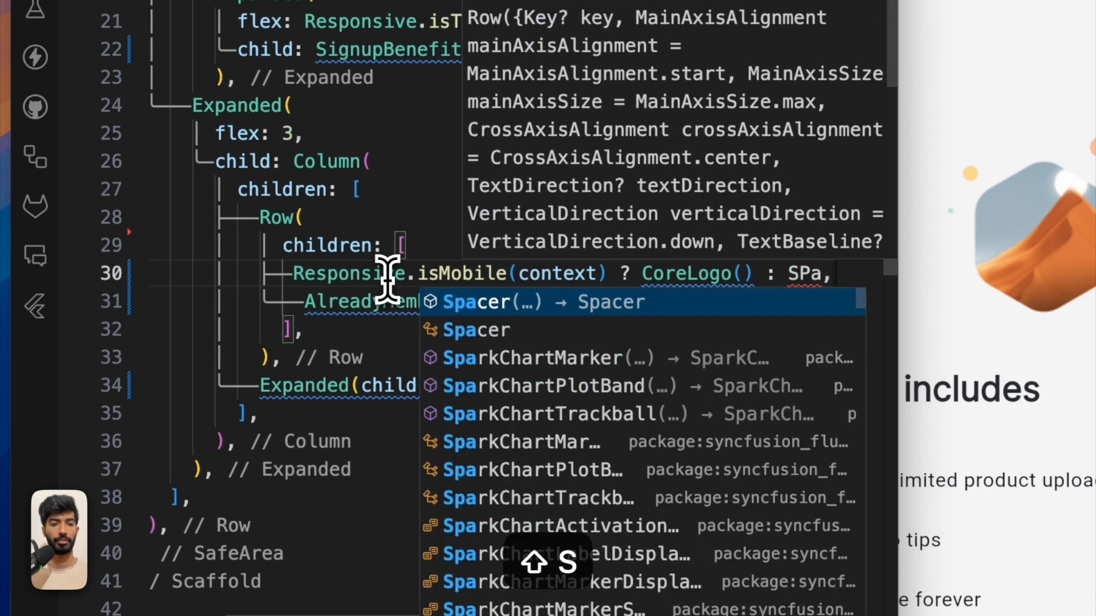
{"action": "key", "text": "cmd+s"}
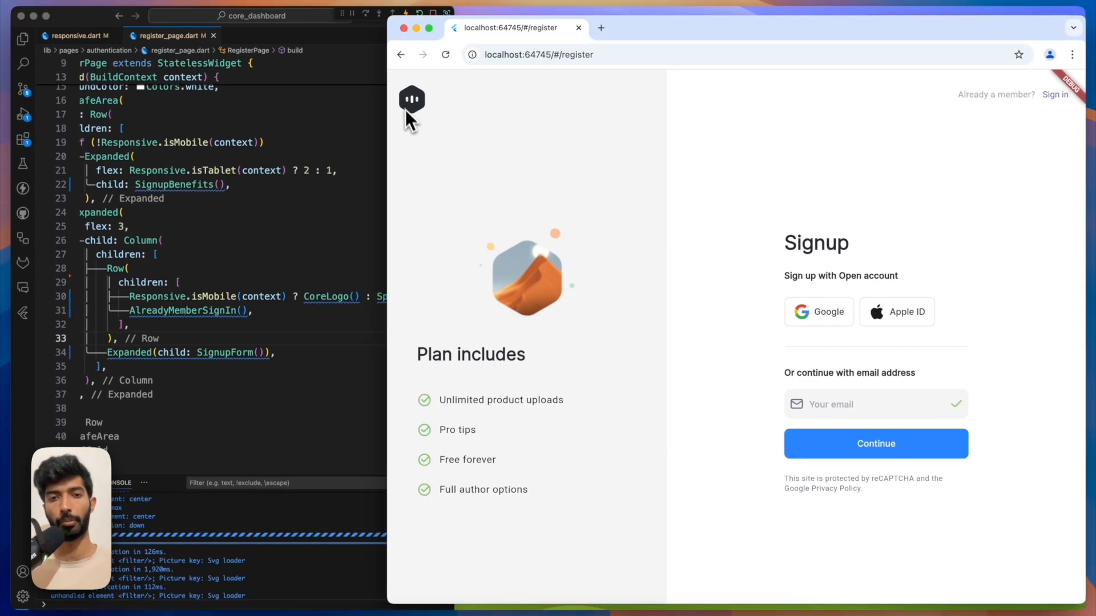
{"action": "mouse_move", "coordinate": [389, 213]}
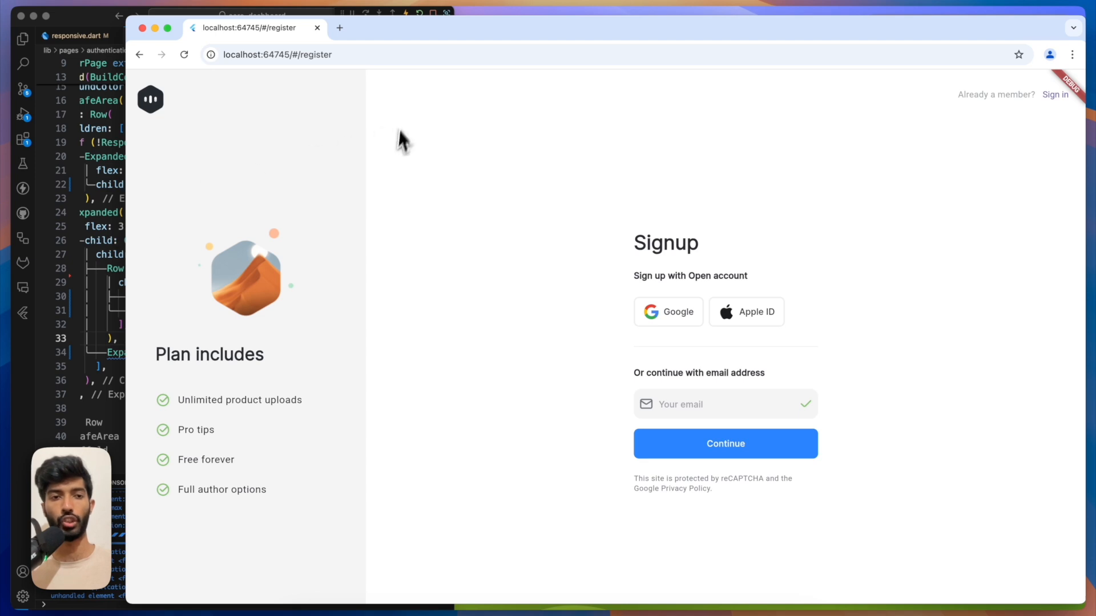
{"action": "mouse_move", "coordinate": [524, 276]}
{"action": "type", "text": "mainAxisAlignment:"}
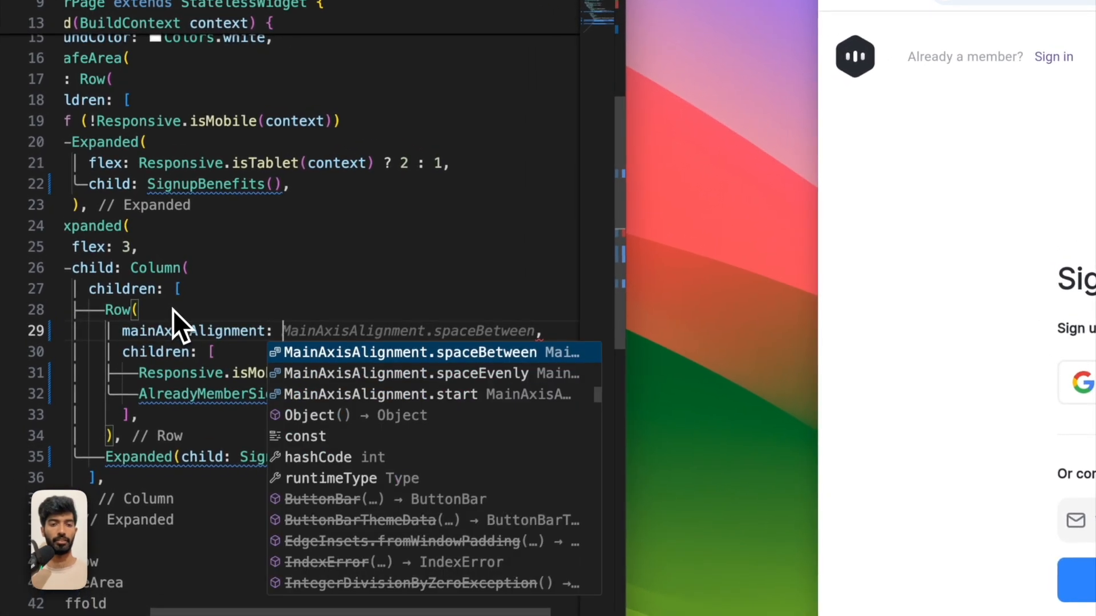
Set MainAxisAlignment.spaceBetween on the header Row, then switch to responsive.dart
{"action": "key", "text": "cmd+s"}
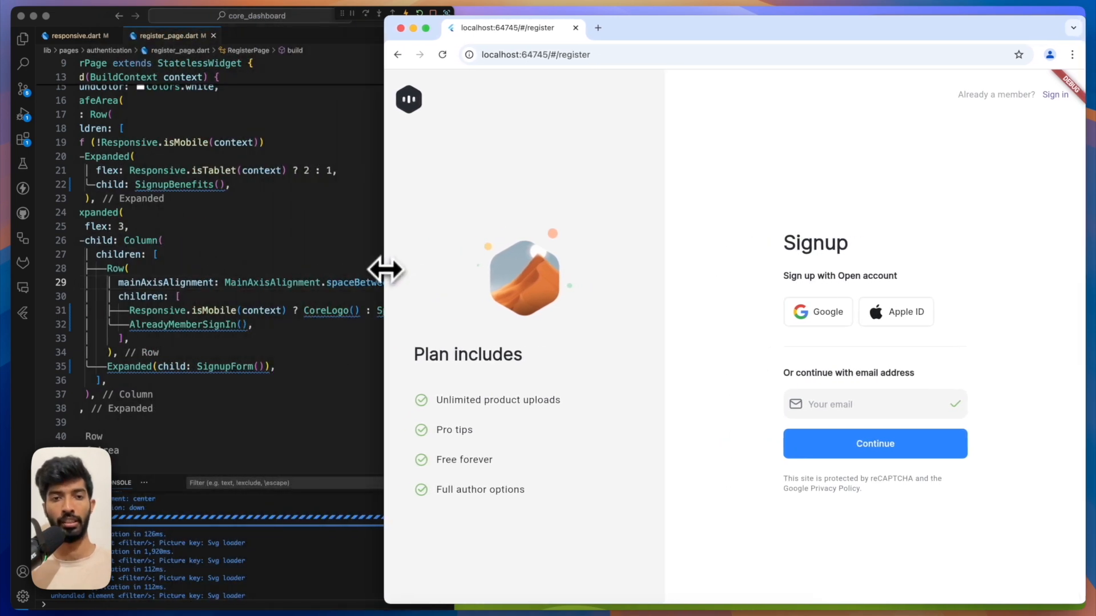
{"action": "left_click", "coordinate": [77, 36]}
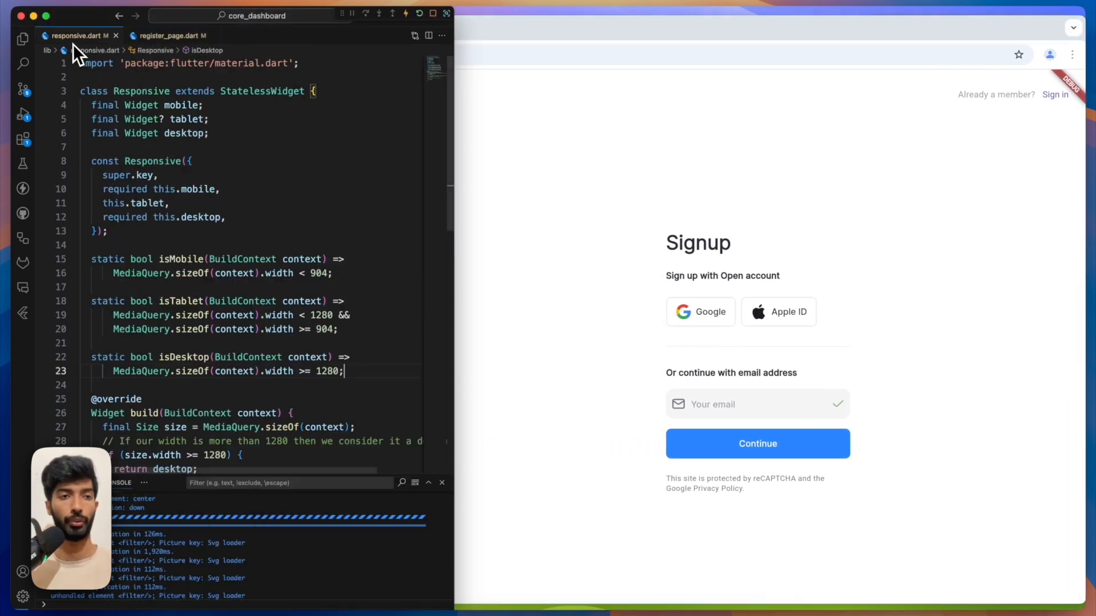
{"action": "mouse_move", "coordinate": [489, 168]}
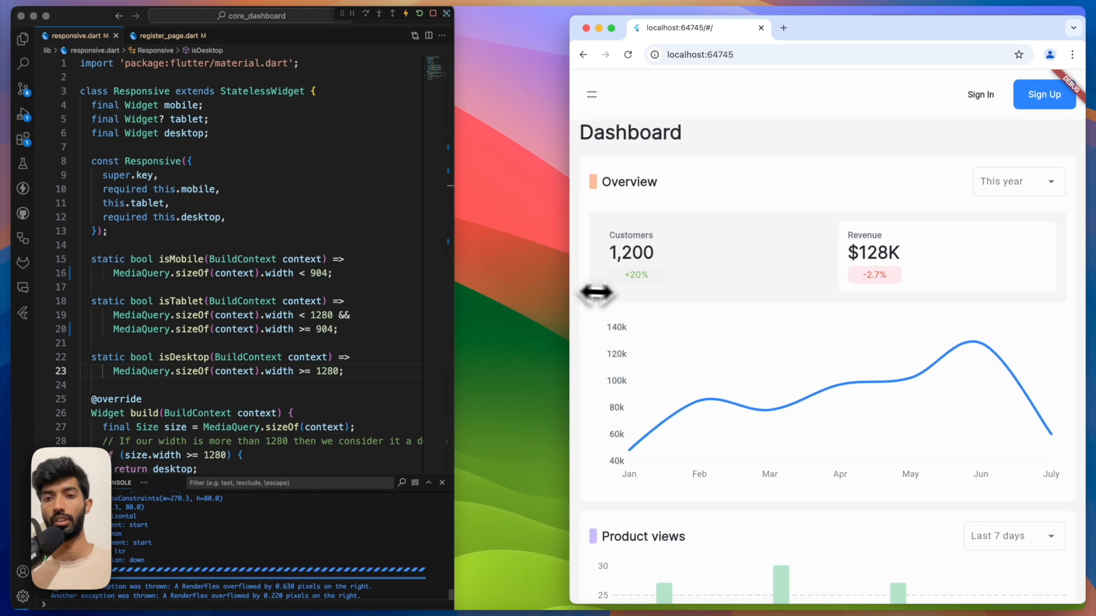
Scroll through the Dashboard page in the browser to review its layout
{"action": "scroll", "scroll_direction": "down", "scroll_amount": 3}
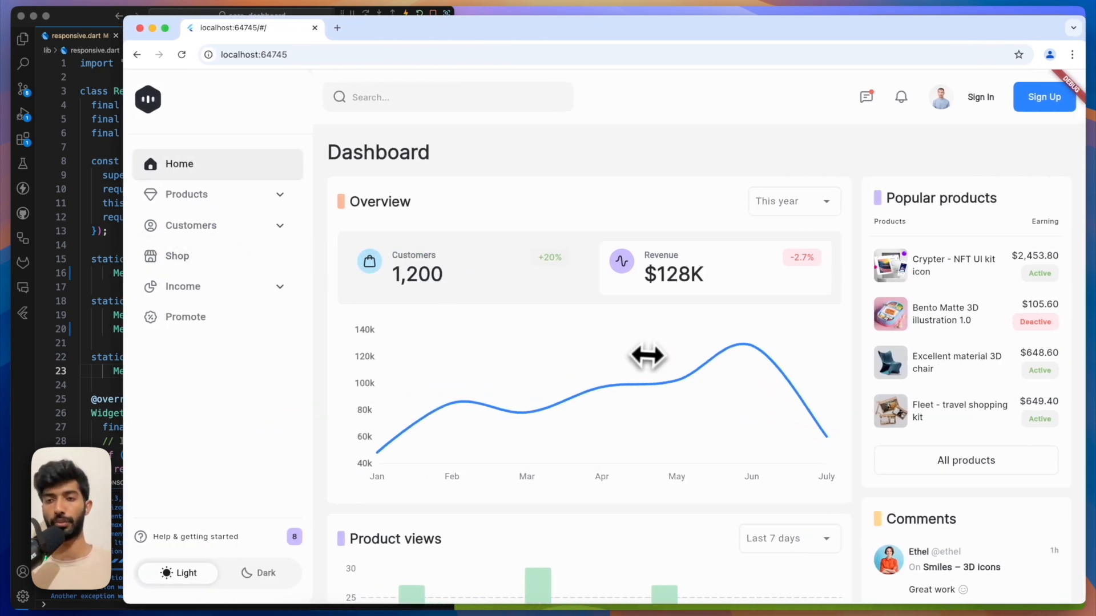
{"action": "scroll", "scroll_direction": "down", "scroll_amount": 3}
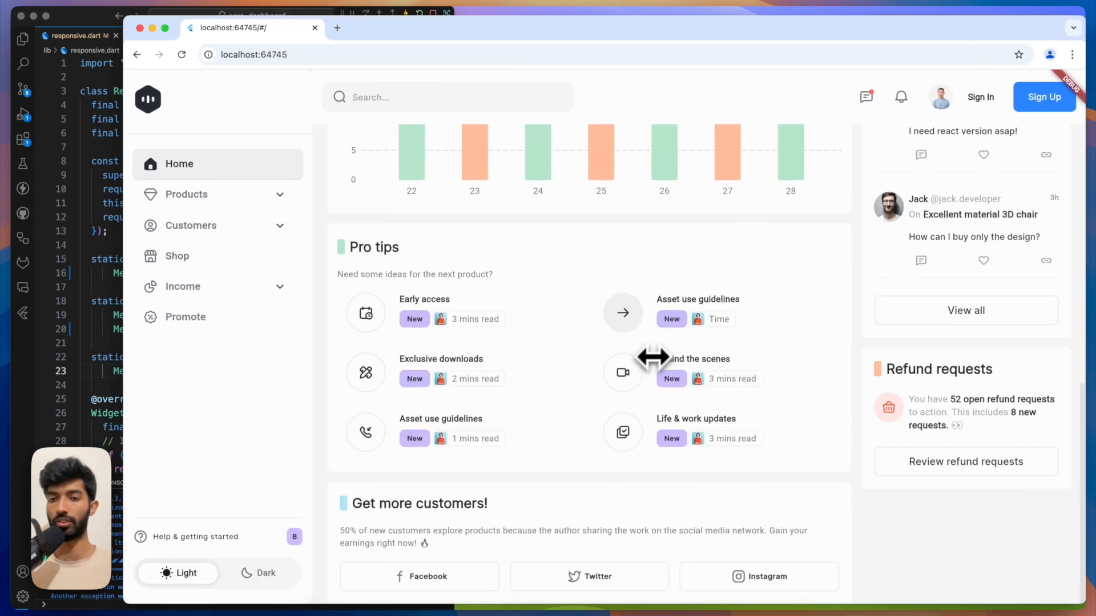
{"action": "scroll", "scroll_direction": "up", "scroll_amount": 3}
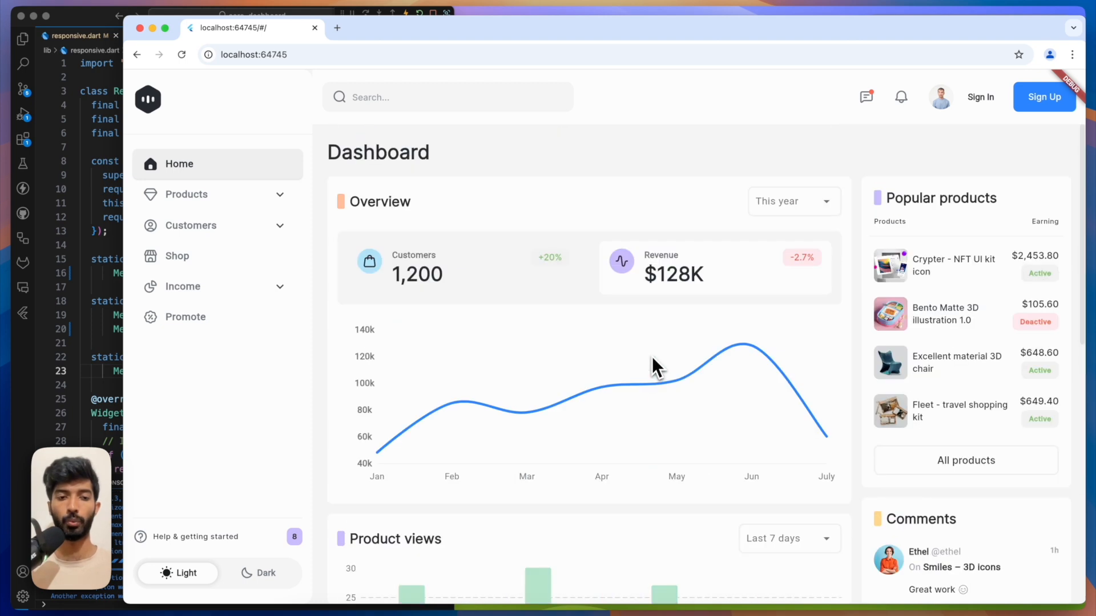